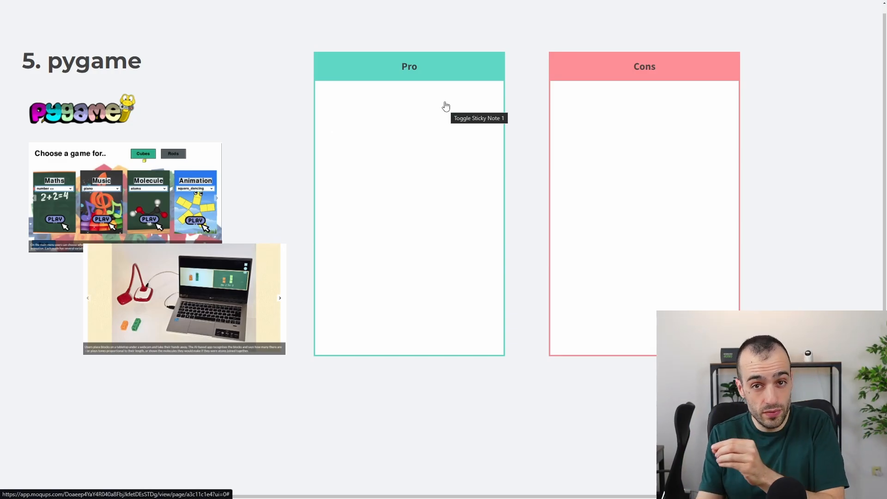
{"action": "mouse_move", "coordinate": [443, 101]}
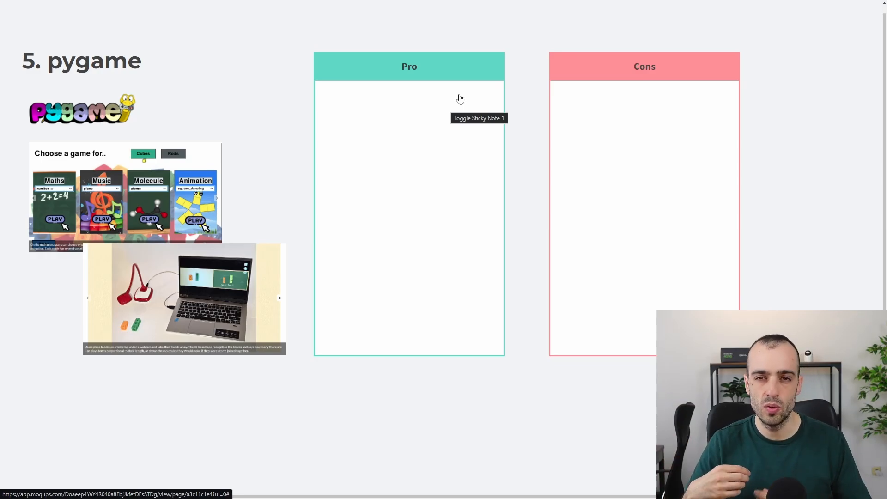
{"action": "mouse_move", "coordinate": [444, 91]}
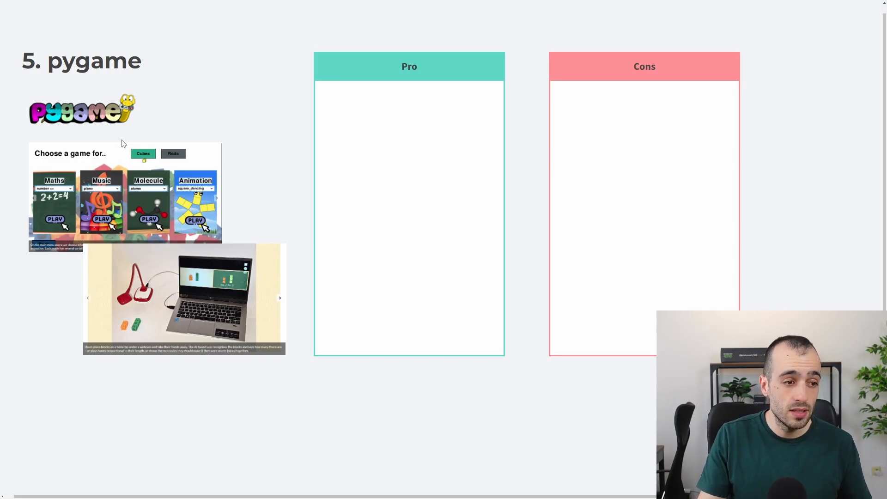
{"action": "mouse_move", "coordinate": [174, 214]}
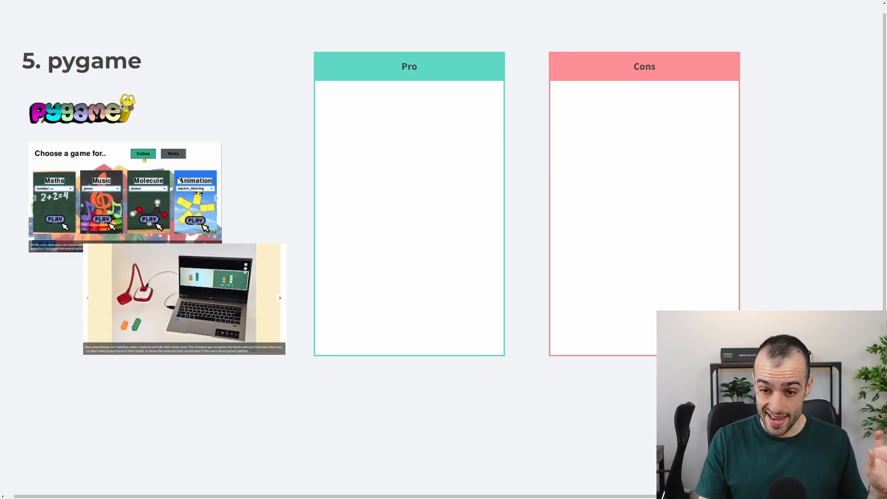
{"action": "mouse_move", "coordinate": [213, 194]}
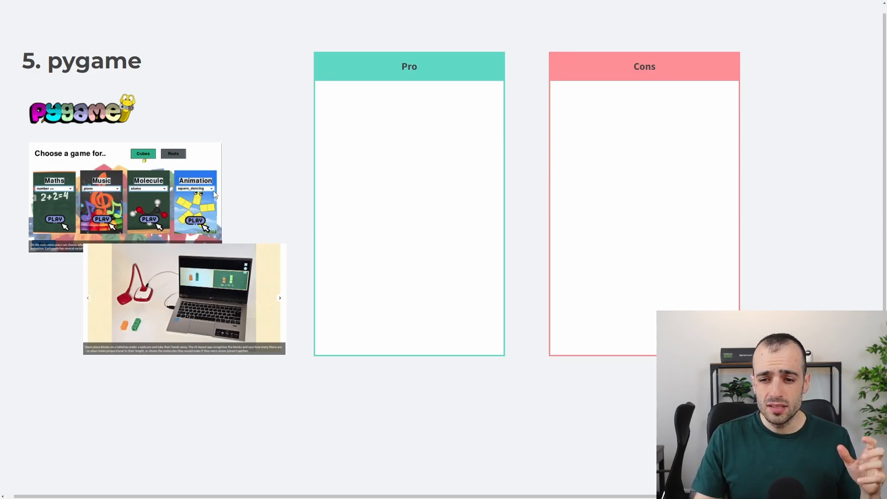
{"action": "mouse_move", "coordinate": [426, 51]}
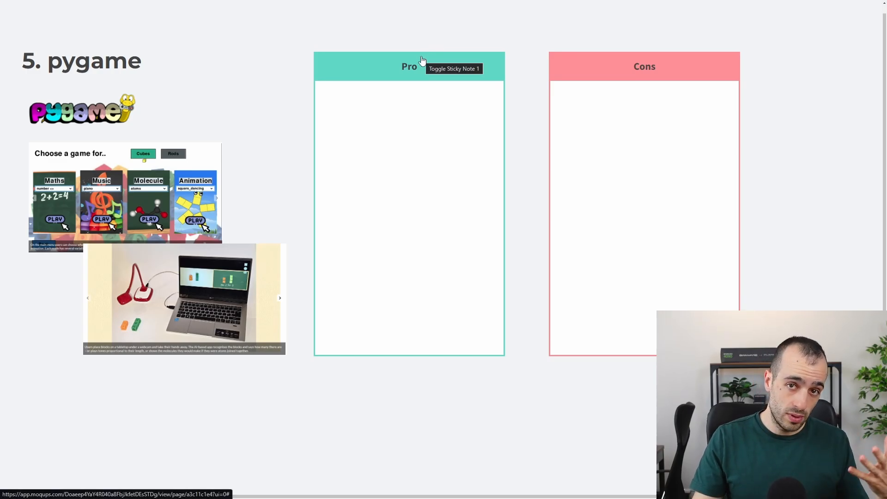
{"action": "mouse_move", "coordinate": [393, 94]}
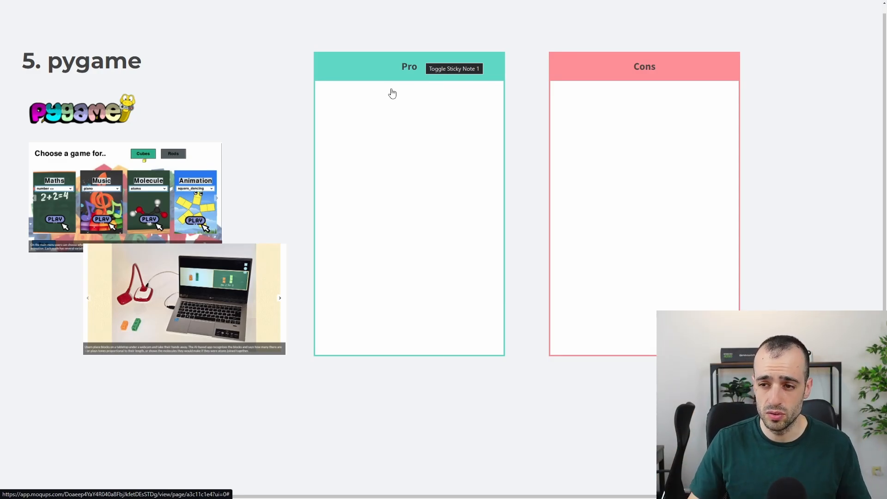
Step: Reveal the pygame Pro notes: easy to implement, works like OpenCV, great for simple software
{"action": "left_click", "coordinate": [453, 69]}
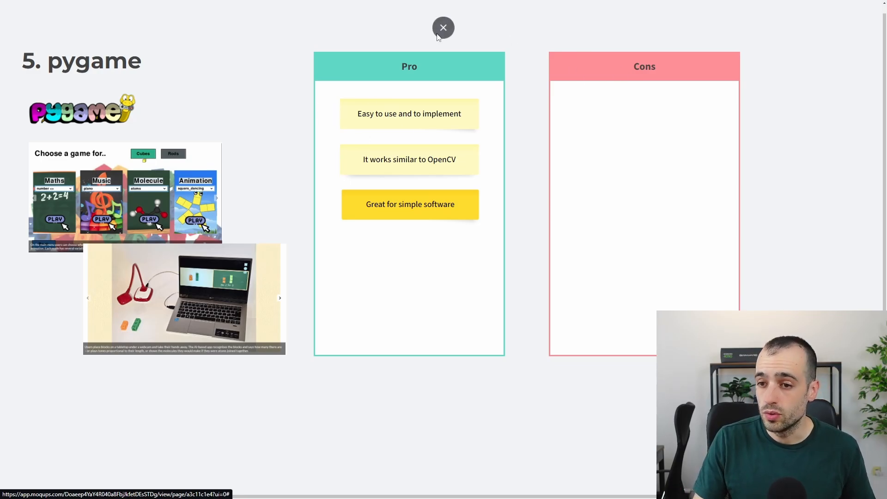
Step: Reveal the pygame Cons notes: not good for complex software, unprofessional look, no widgets
{"action": "left_click", "coordinate": [644, 66]}
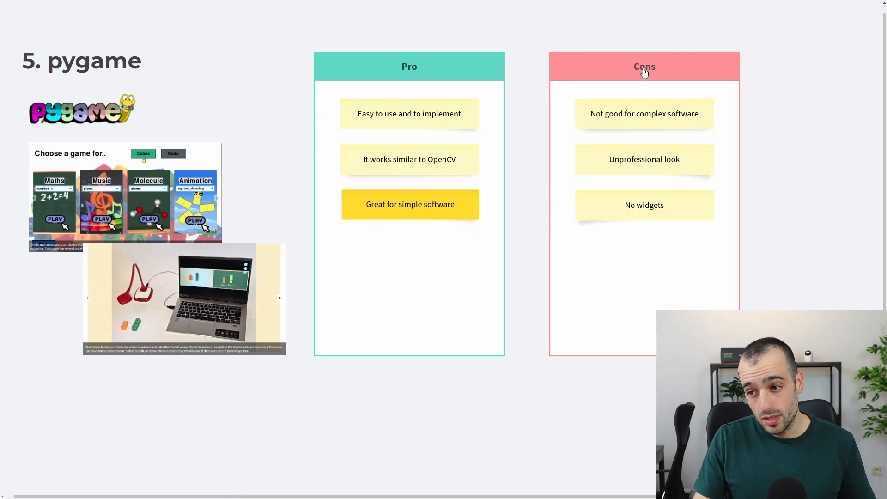
{"action": "mouse_move", "coordinate": [316, 66]}
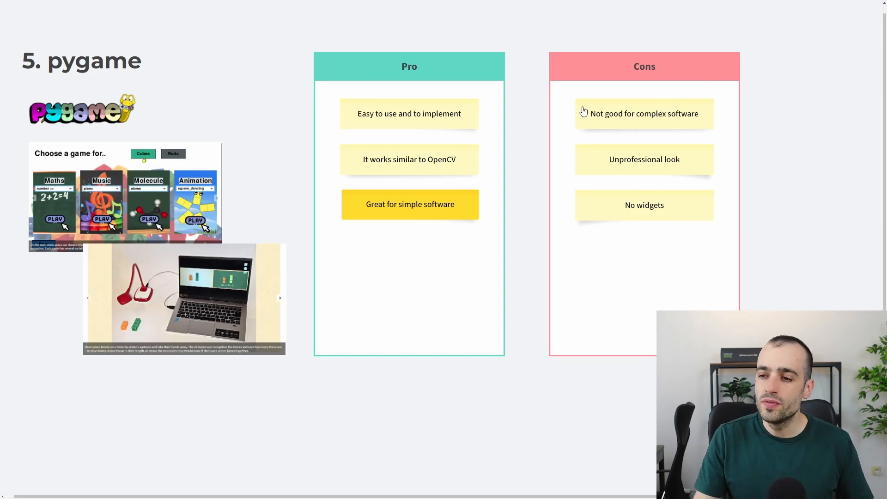
{"action": "mouse_move", "coordinate": [707, 114]}
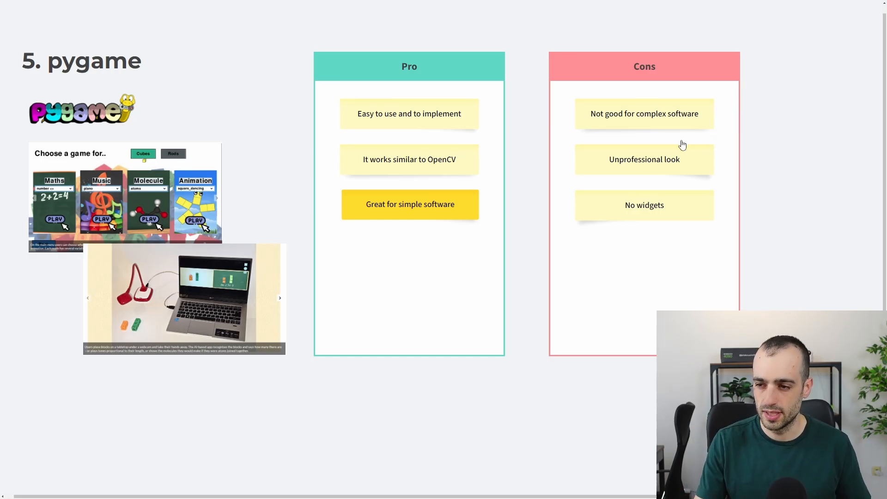
{"action": "mouse_move", "coordinate": [636, 171]}
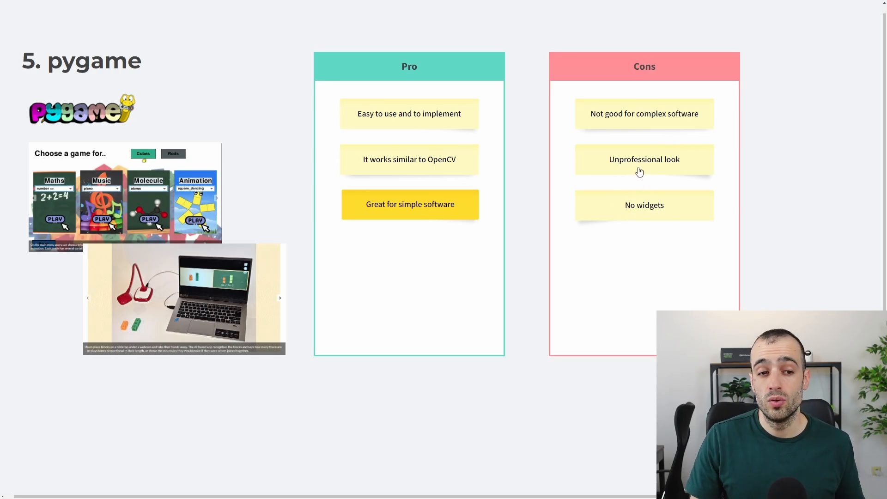
{"action": "mouse_move", "coordinate": [639, 167]}
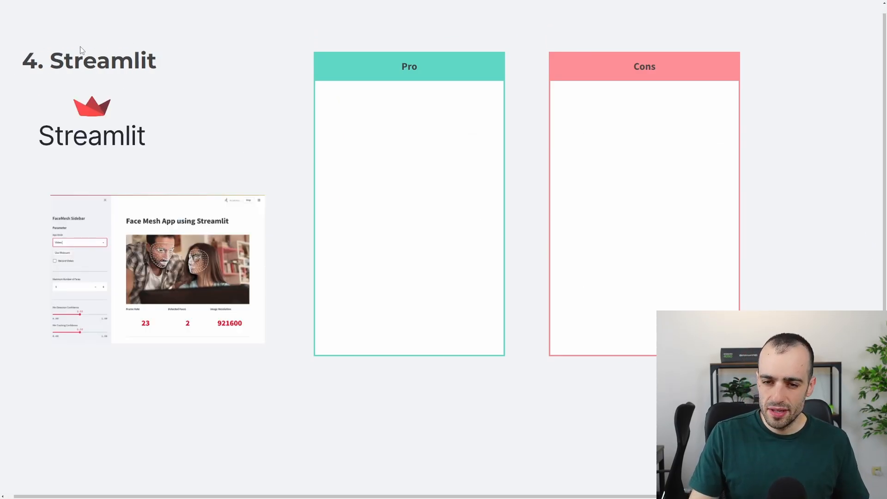
{"action": "mouse_move", "coordinate": [132, 68]}
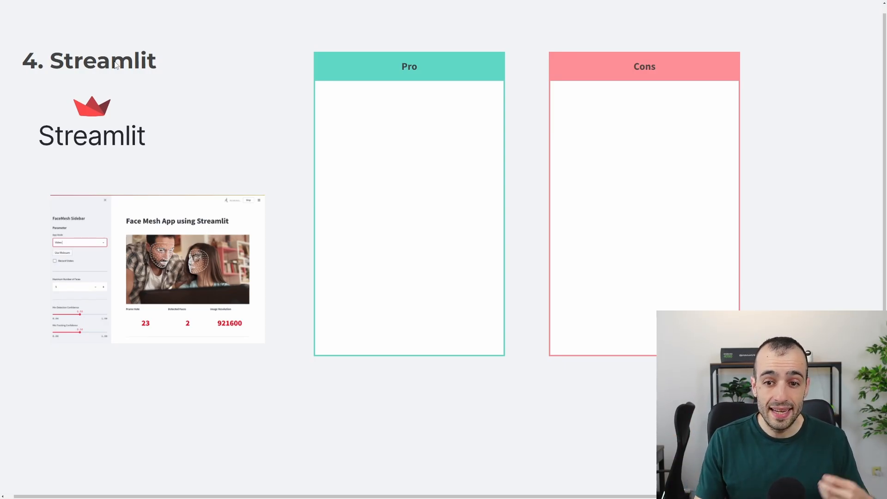
{"action": "mouse_move", "coordinate": [166, 225]}
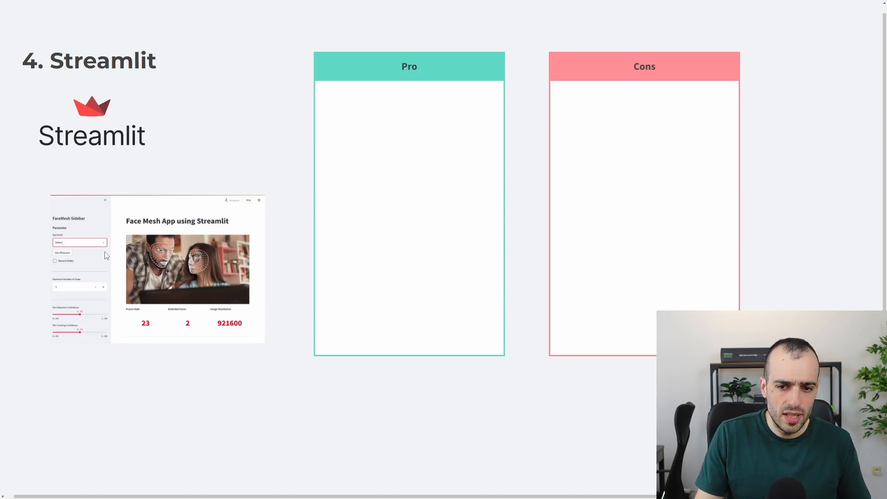
{"action": "mouse_move", "coordinate": [189, 200]}
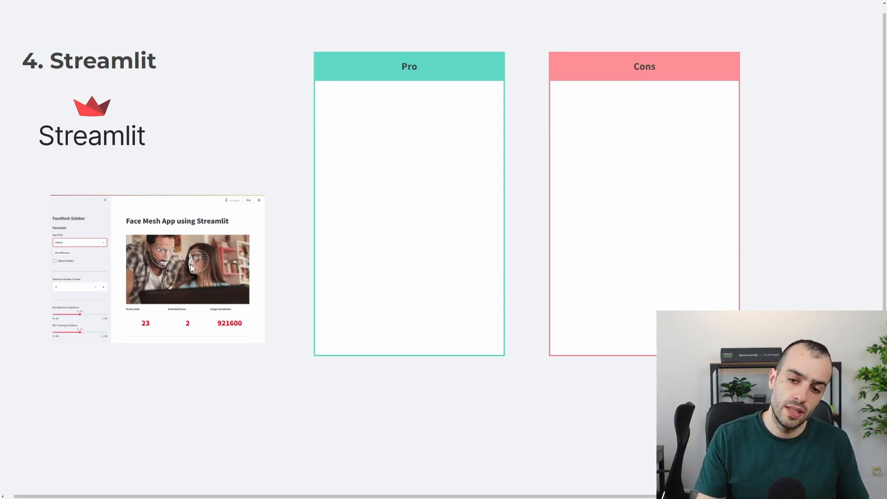
{"action": "mouse_move", "coordinate": [423, 58]}
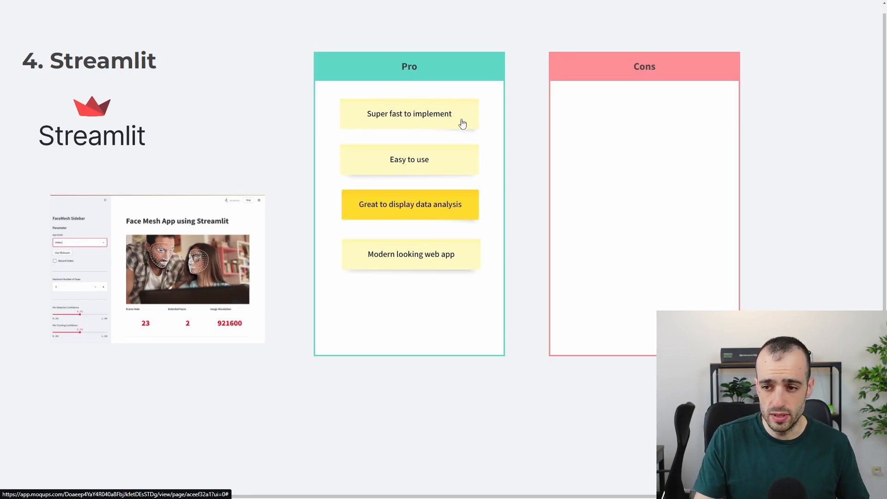
{"action": "mouse_move", "coordinate": [415, 108]}
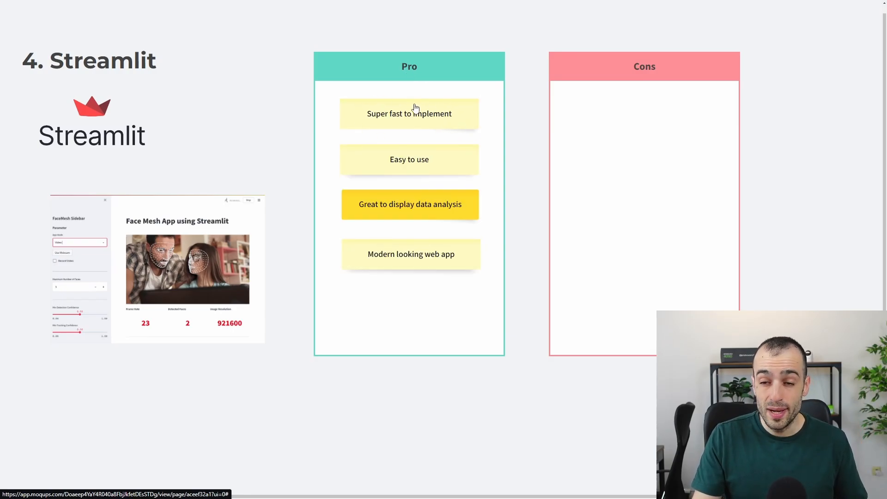
{"action": "mouse_move", "coordinate": [447, 136]}
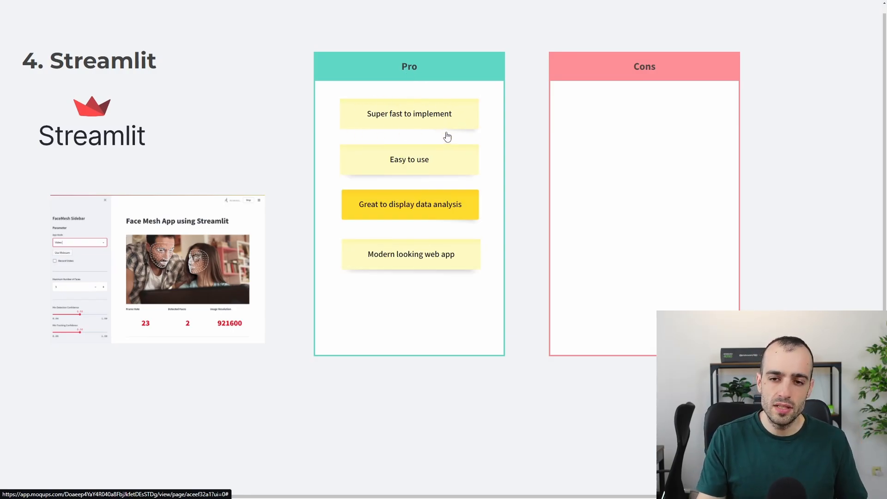
{"action": "mouse_move", "coordinate": [447, 135]}
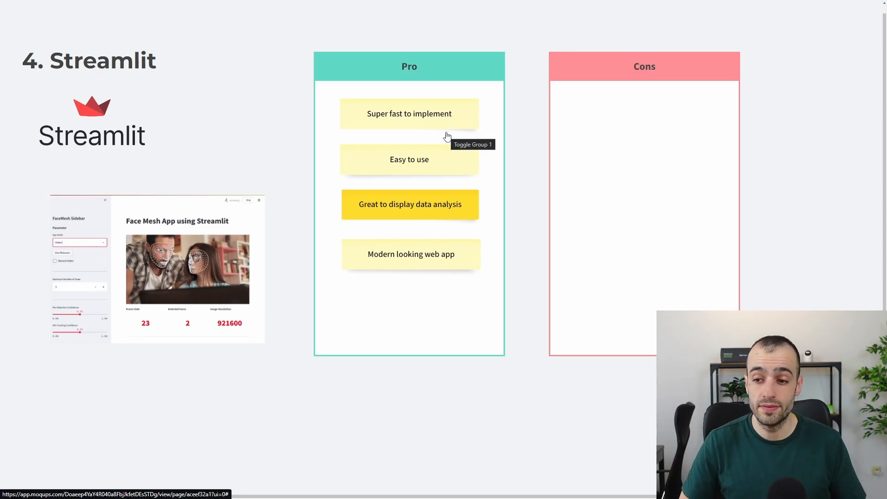
{"action": "mouse_move", "coordinate": [376, 166]}
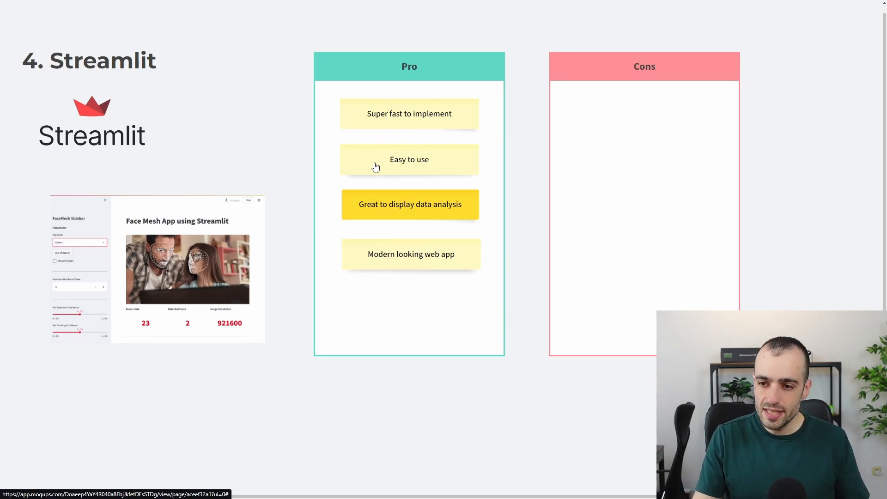
{"action": "mouse_move", "coordinate": [362, 219]}
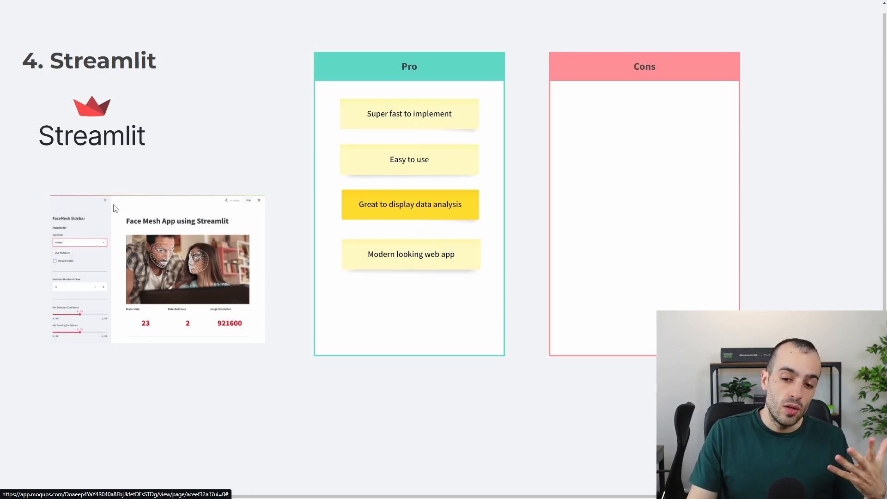
{"action": "mouse_move", "coordinate": [168, 249]}
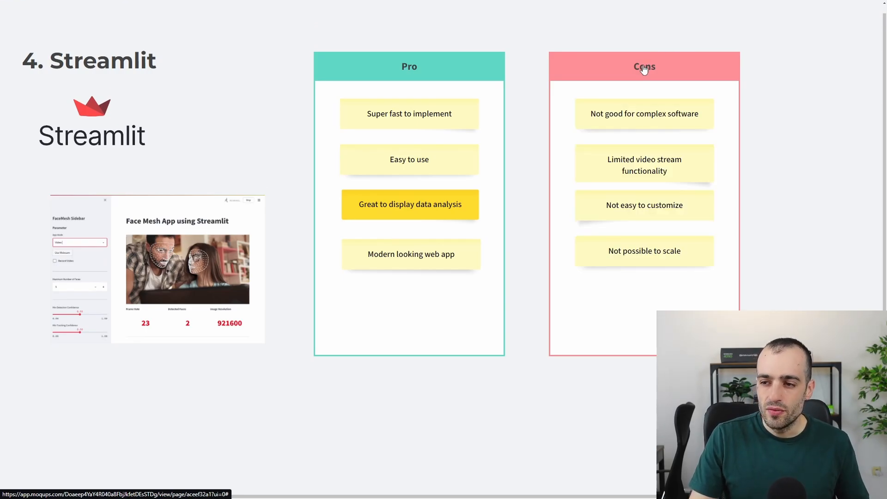
{"action": "mouse_move", "coordinate": [537, 60]}
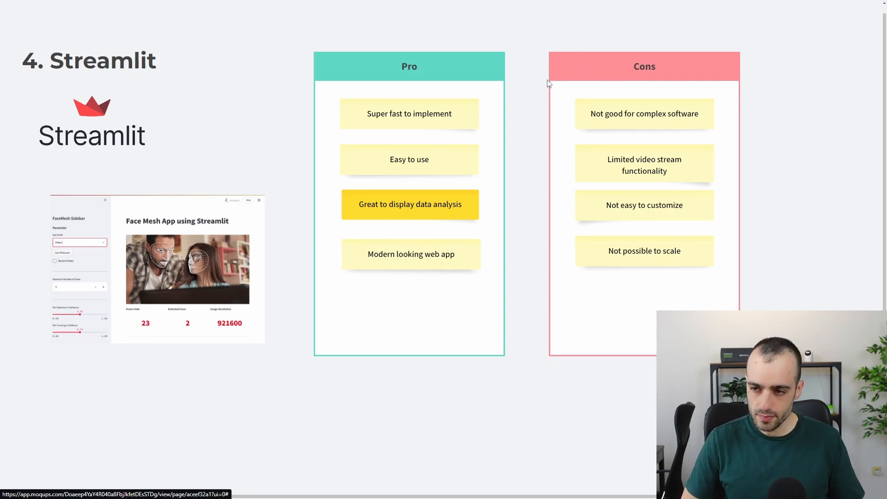
{"action": "mouse_move", "coordinate": [618, 115]}
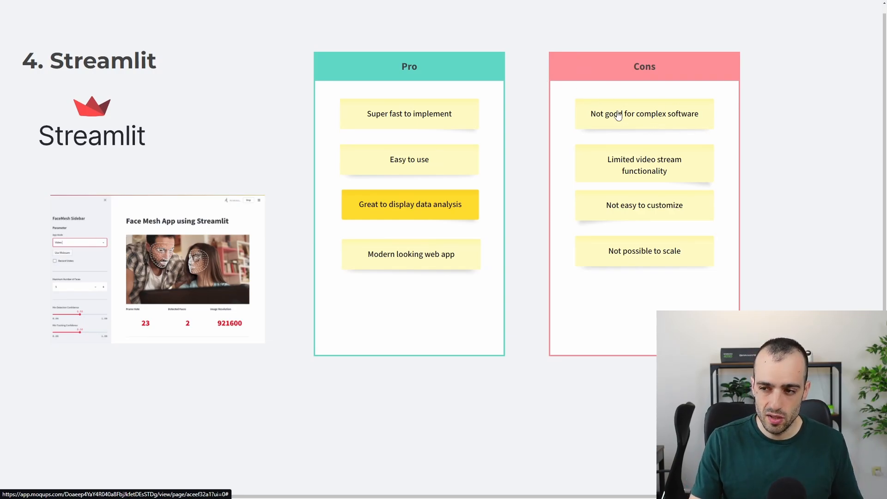
{"action": "mouse_move", "coordinate": [595, 157]}
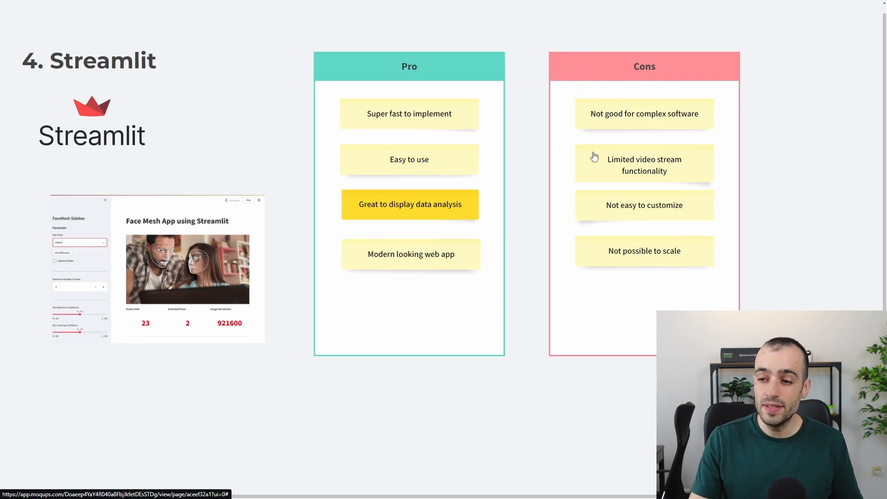
{"action": "mouse_move", "coordinate": [638, 226]}
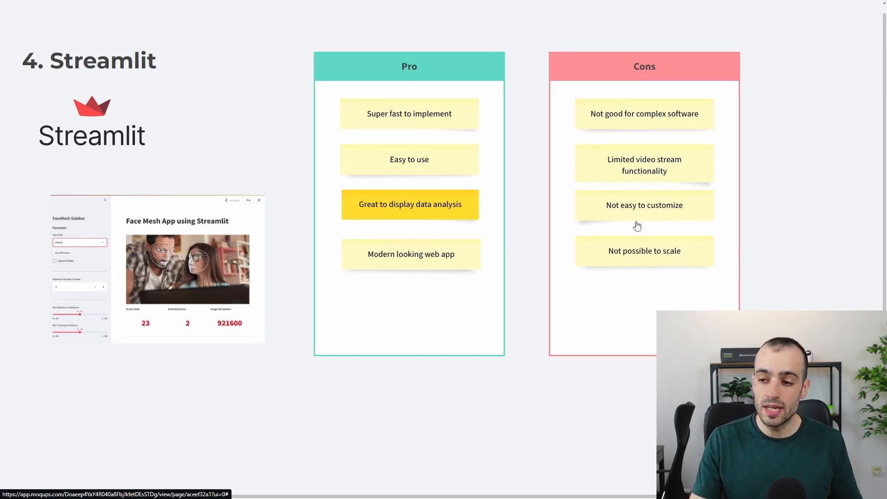
{"action": "mouse_move", "coordinate": [628, 133]}
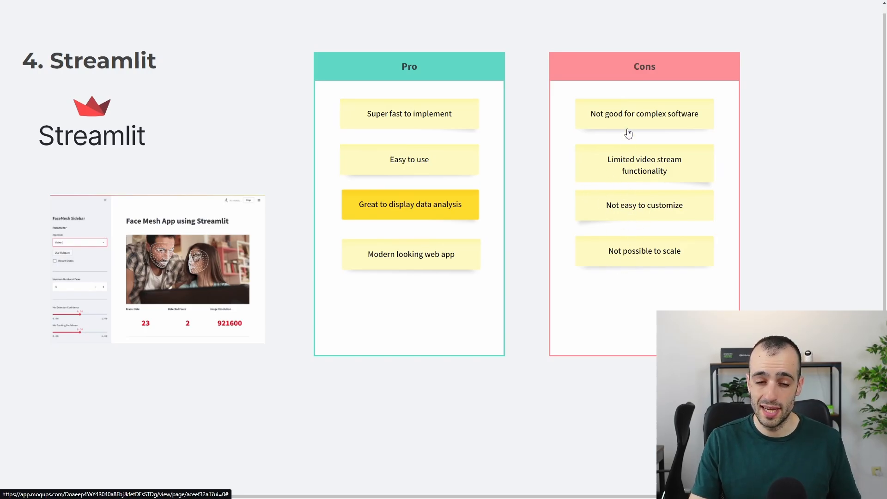
{"action": "mouse_move", "coordinate": [565, 116]}
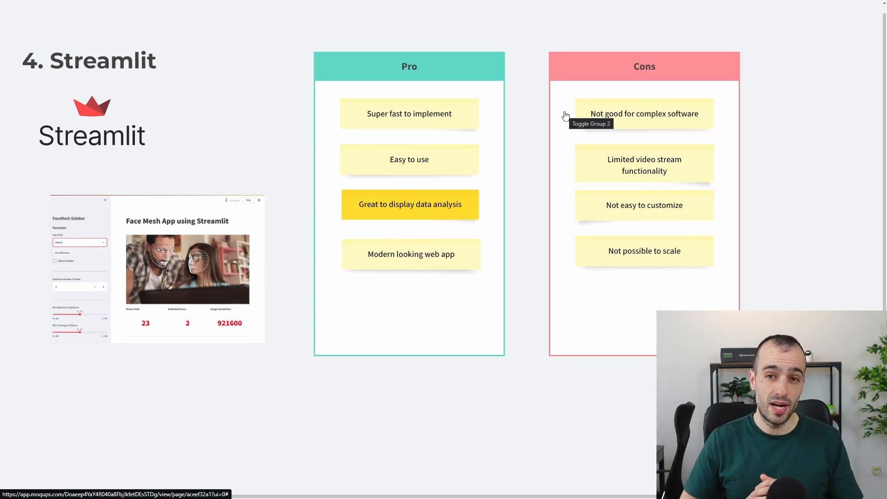
{"action": "mouse_move", "coordinate": [618, 191]}
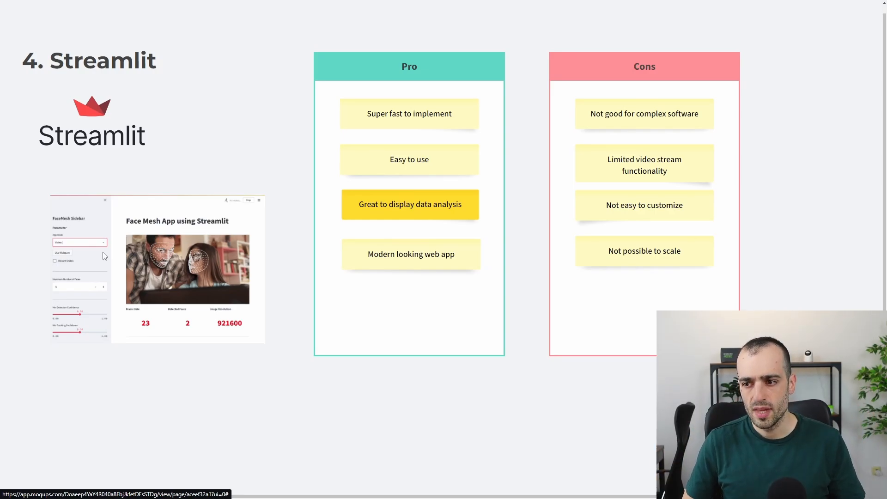
{"action": "mouse_move", "coordinate": [186, 243]}
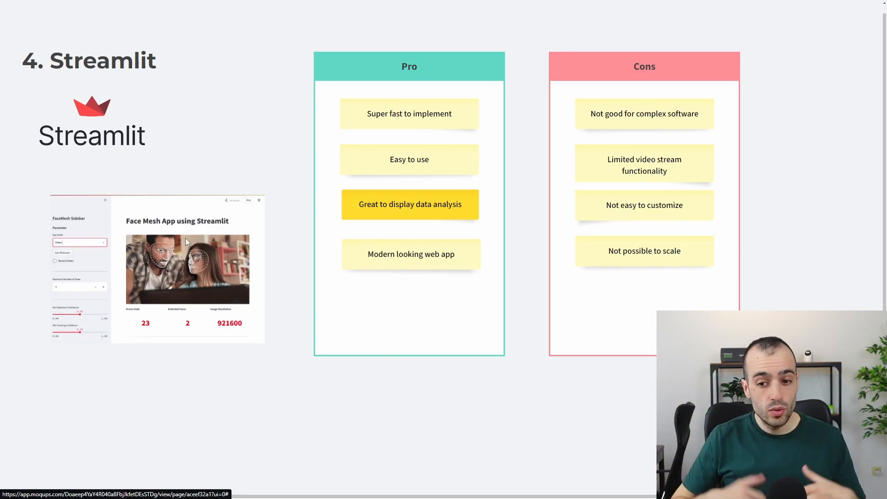
{"action": "mouse_move", "coordinate": [625, 191]}
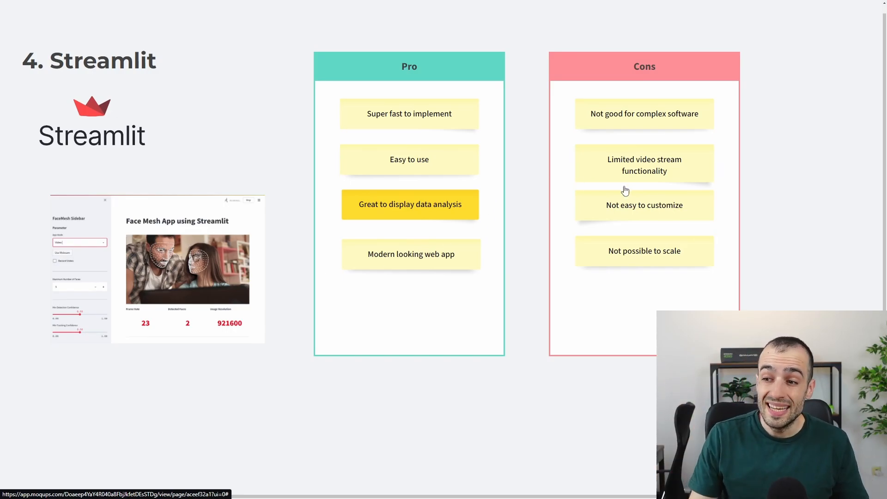
{"action": "mouse_move", "coordinate": [670, 181]}
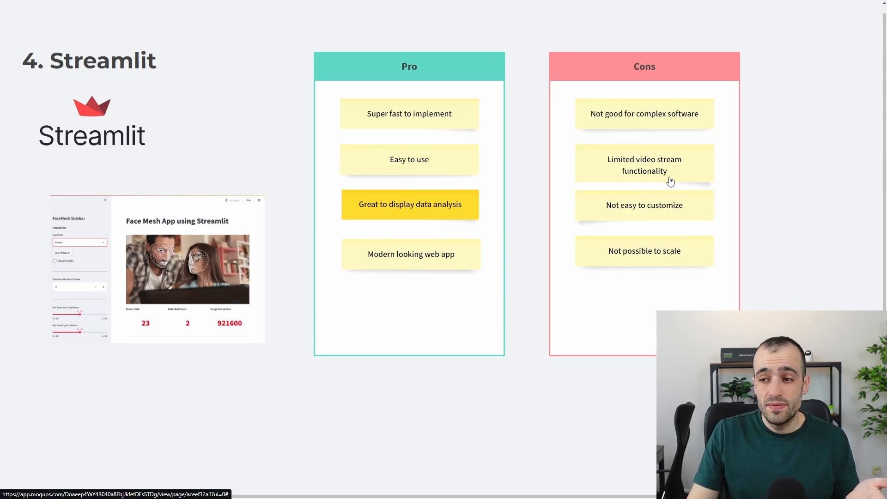
{"action": "mouse_move", "coordinate": [678, 167]}
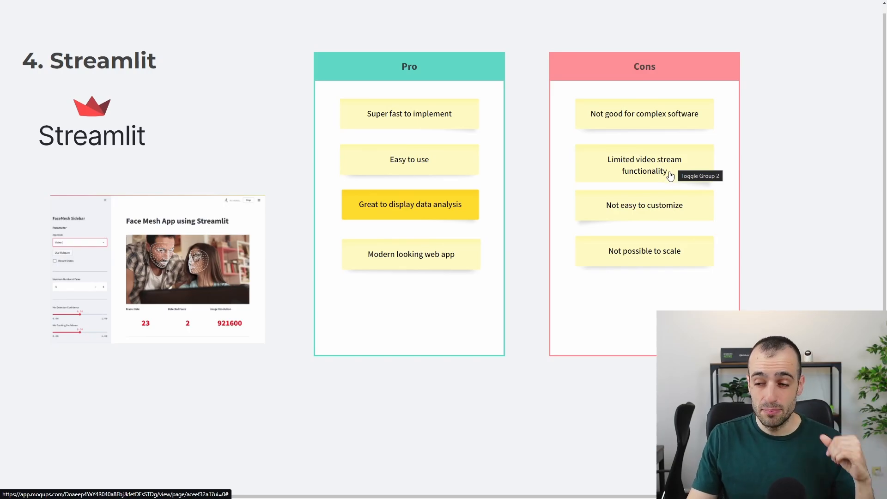
{"action": "mouse_move", "coordinate": [634, 161]}
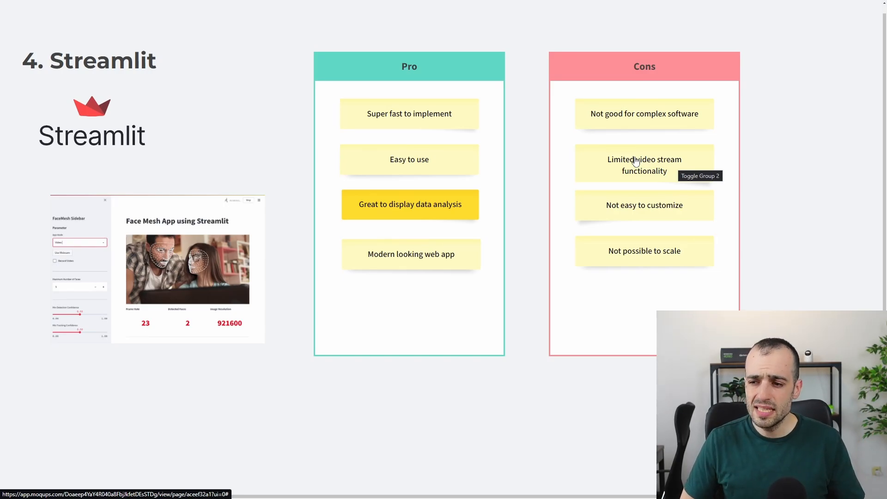
{"action": "mouse_move", "coordinate": [536, 240]}
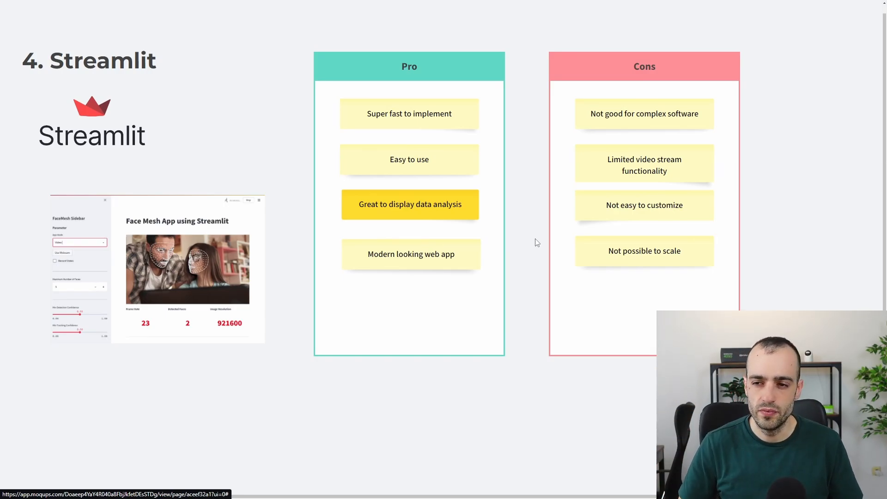
{"action": "mouse_move", "coordinate": [227, 106]}
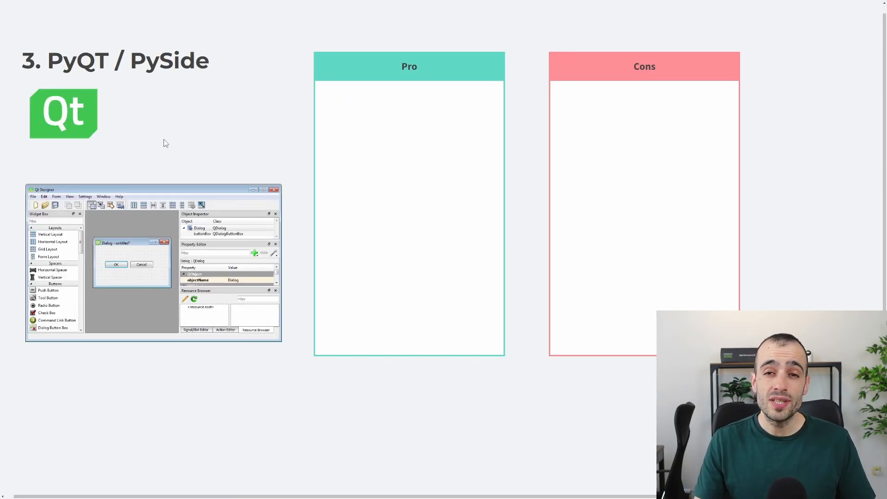
{"action": "mouse_move", "coordinate": [212, 164]}
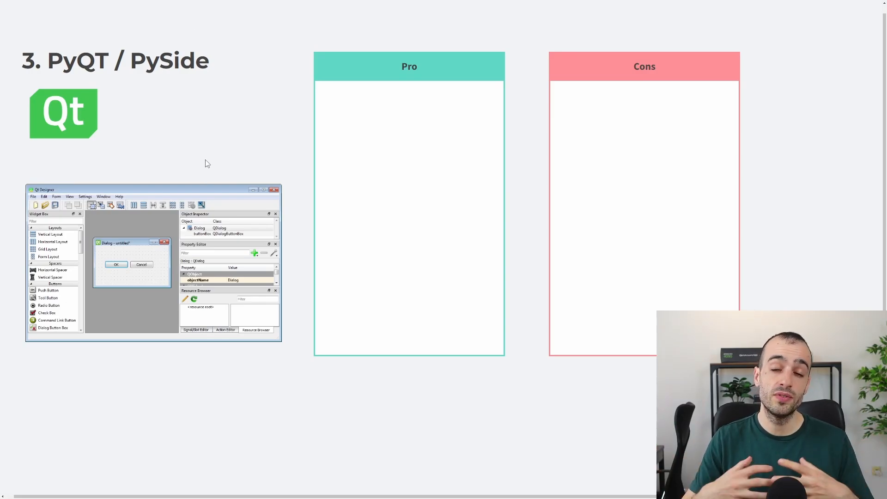
{"action": "mouse_move", "coordinate": [79, 114]}
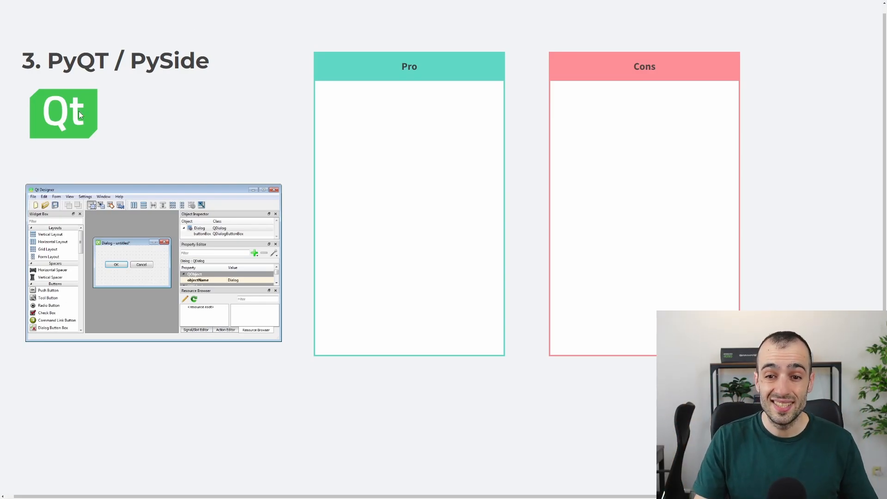
{"action": "mouse_move", "coordinate": [192, 197]}
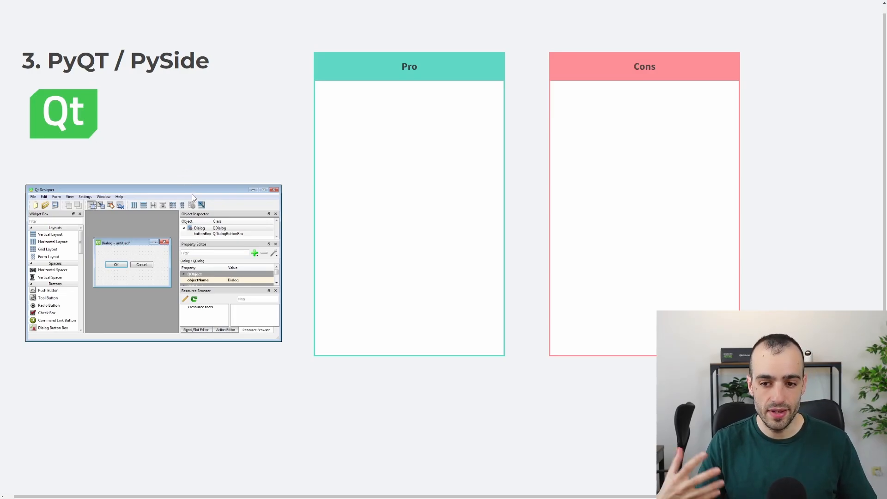
{"action": "mouse_move", "coordinate": [152, 192]}
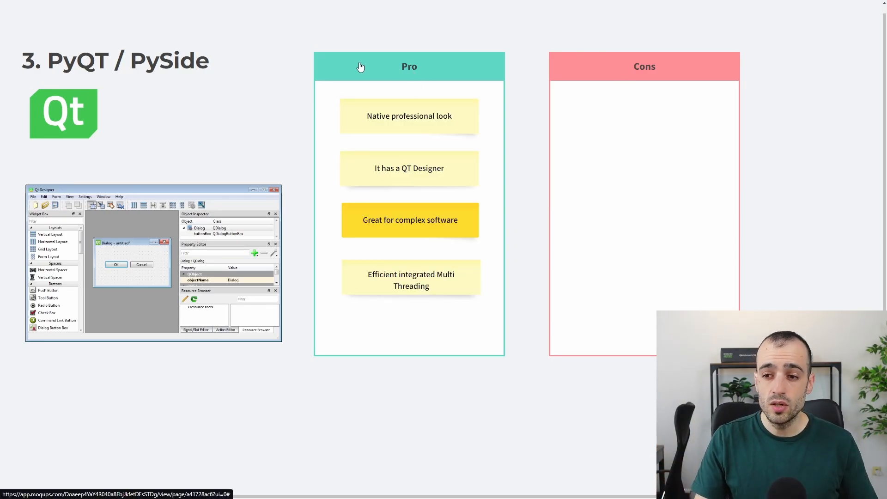
{"action": "mouse_move", "coordinate": [425, 132]}
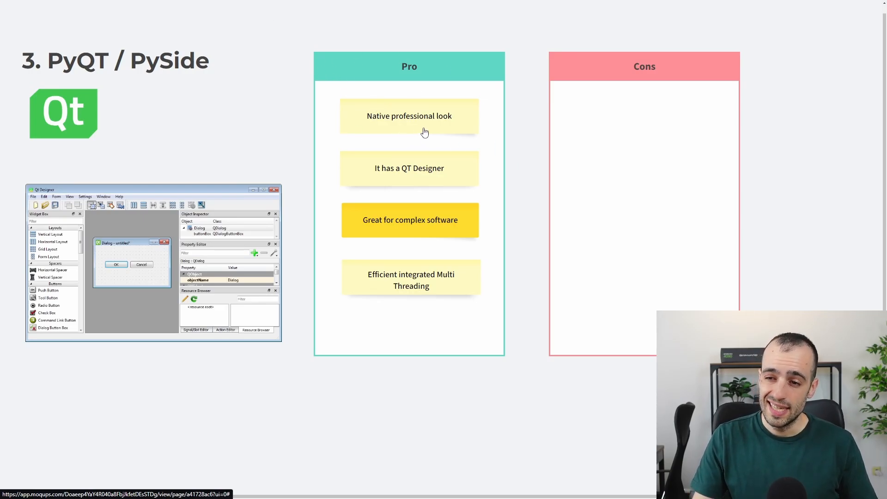
{"action": "mouse_move", "coordinate": [372, 139]}
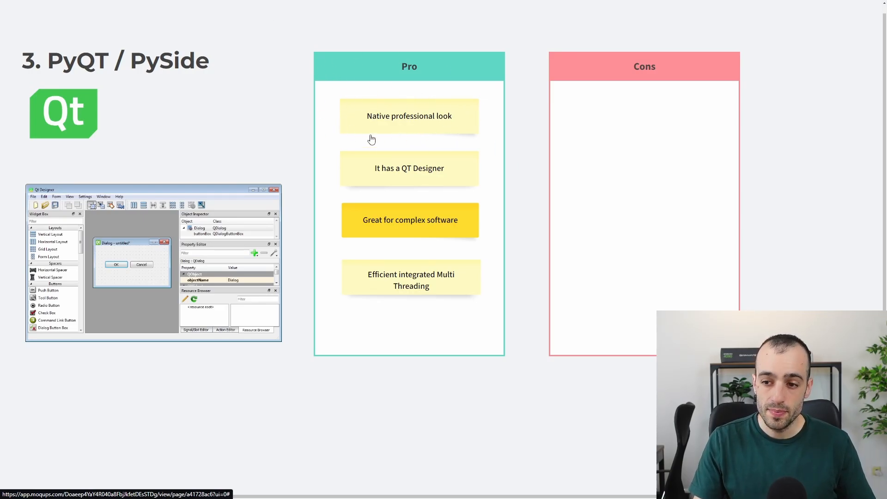
{"action": "mouse_move", "coordinate": [356, 161]}
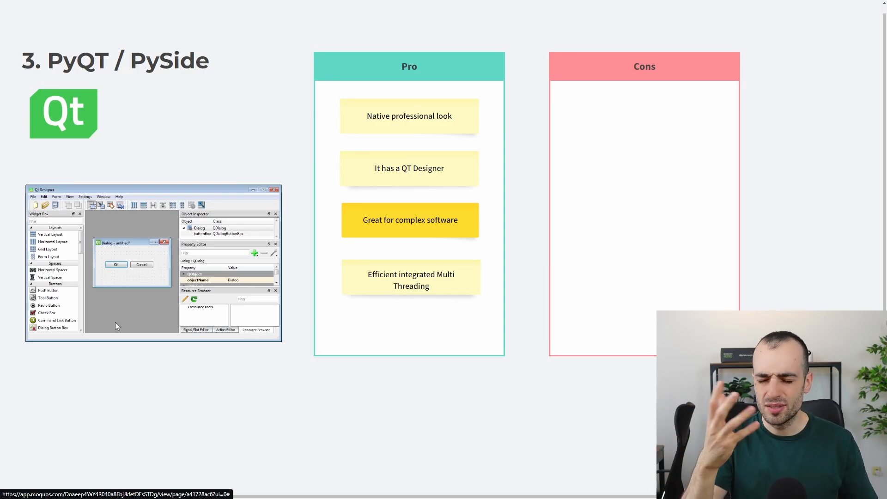
{"action": "mouse_move", "coordinate": [164, 292]}
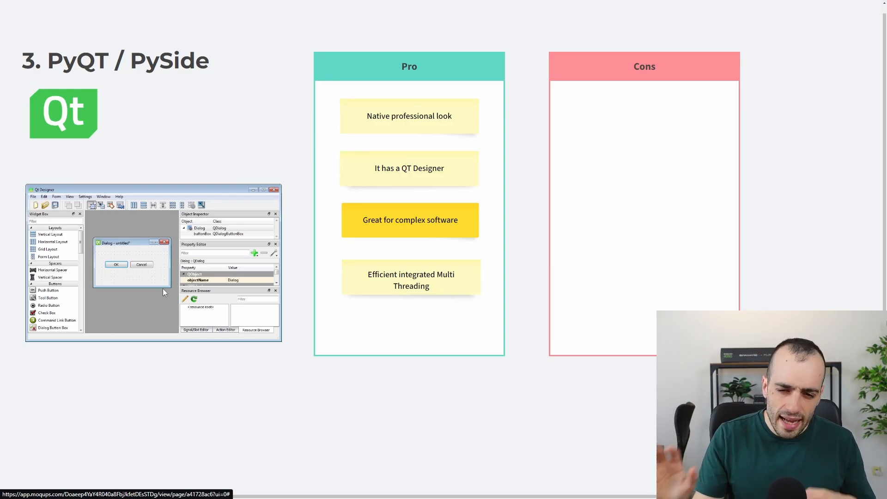
{"action": "mouse_move", "coordinate": [146, 245]}
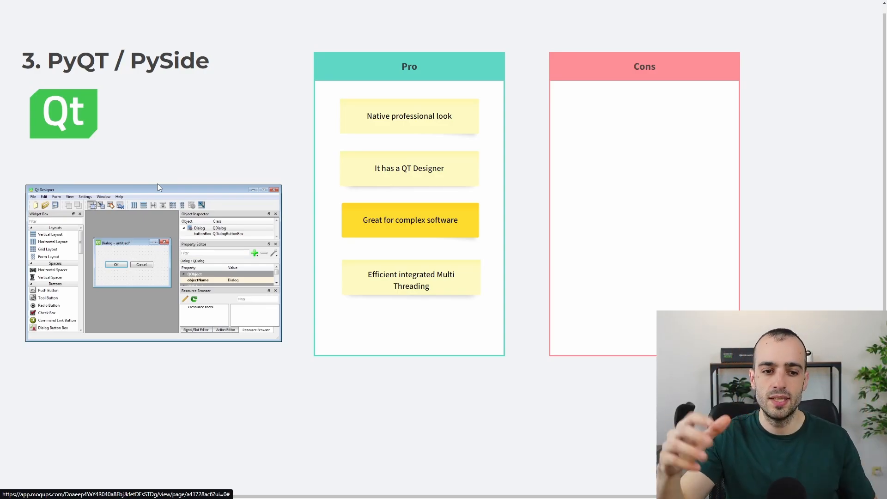
{"action": "mouse_move", "coordinate": [449, 180]}
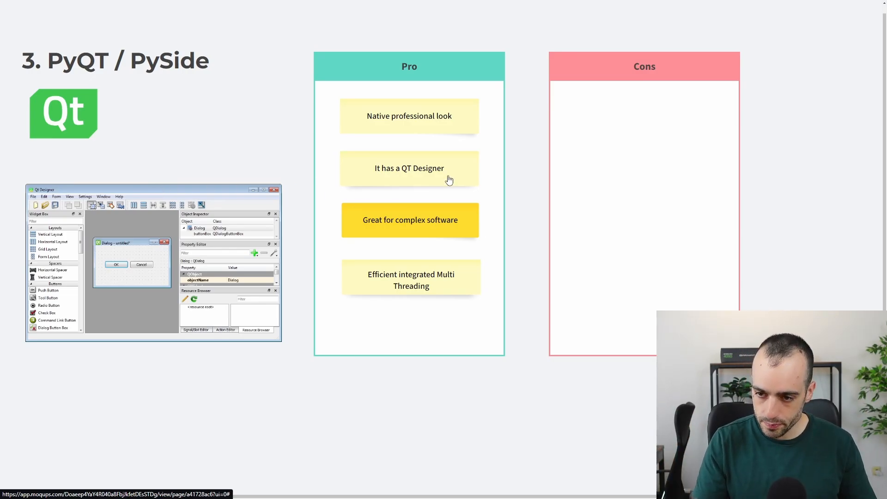
{"action": "mouse_move", "coordinate": [441, 222]}
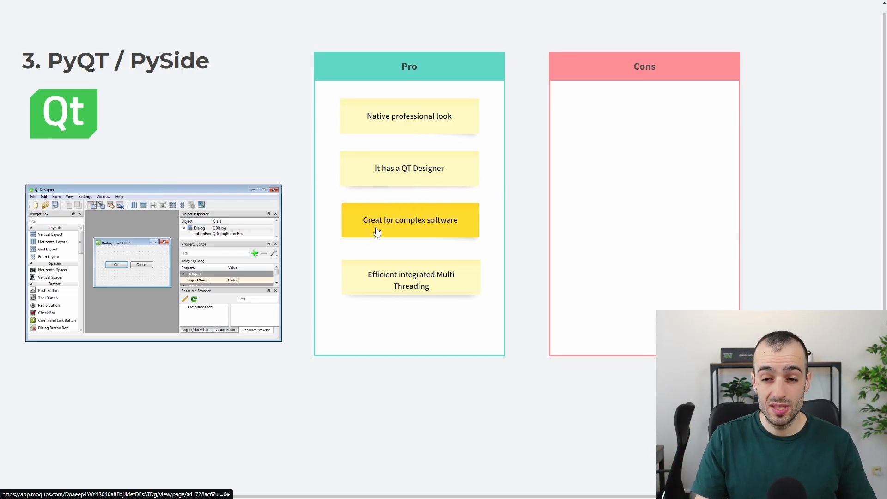
{"action": "mouse_move", "coordinate": [340, 269]}
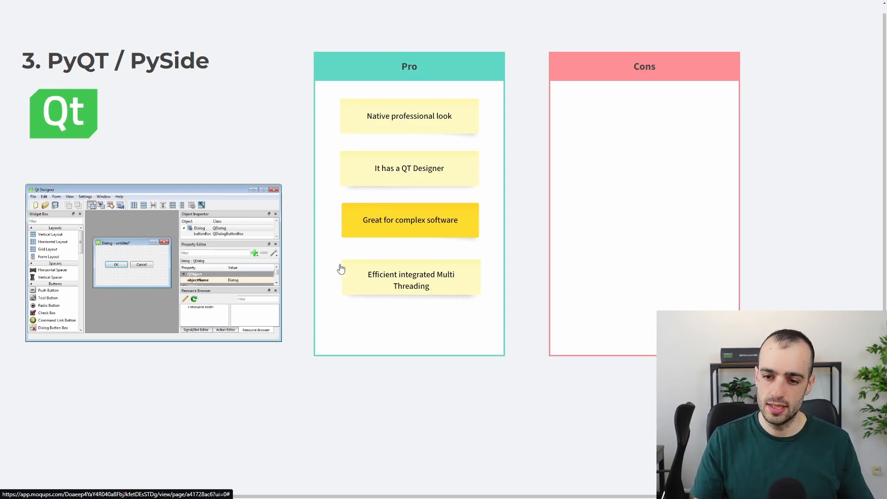
{"action": "mouse_move", "coordinate": [427, 266]}
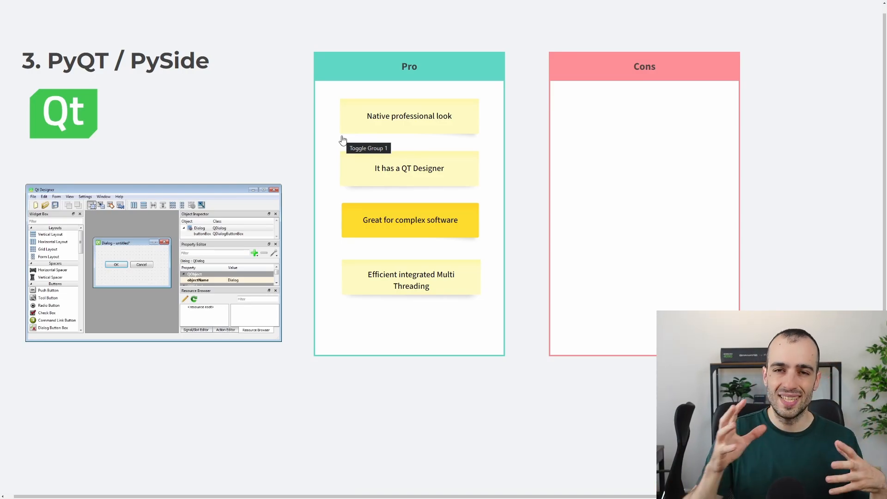
{"action": "mouse_move", "coordinate": [467, 4]}
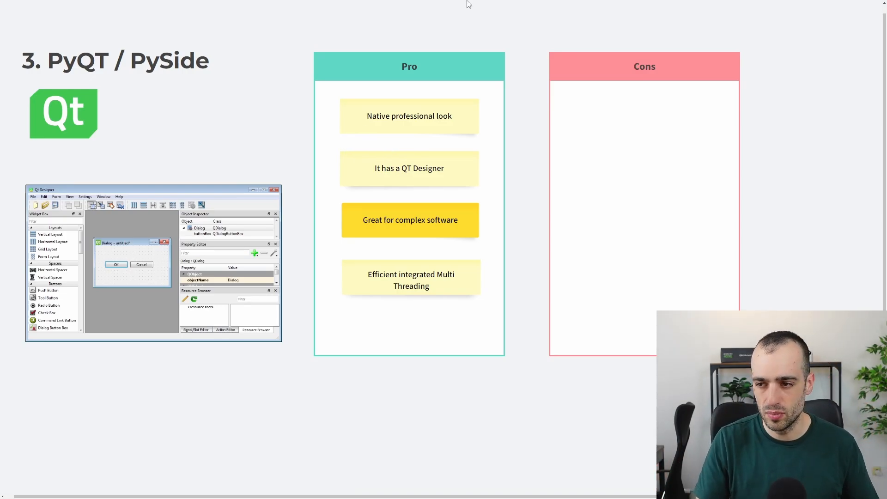
{"action": "mouse_move", "coordinate": [615, 64]}
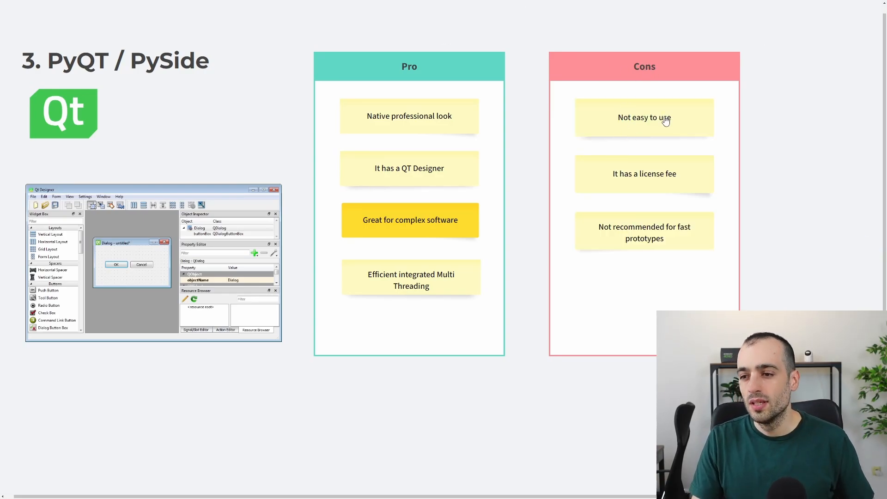
{"action": "mouse_move", "coordinate": [639, 147]}
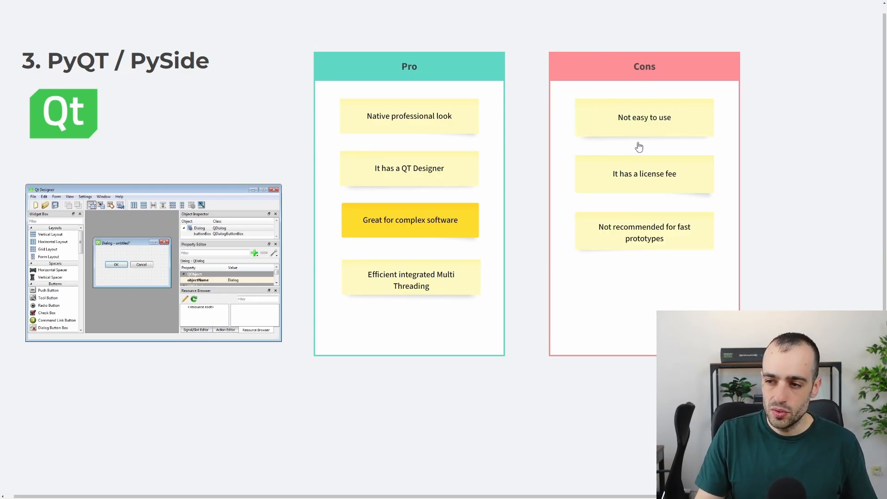
{"action": "mouse_move", "coordinate": [661, 230]}
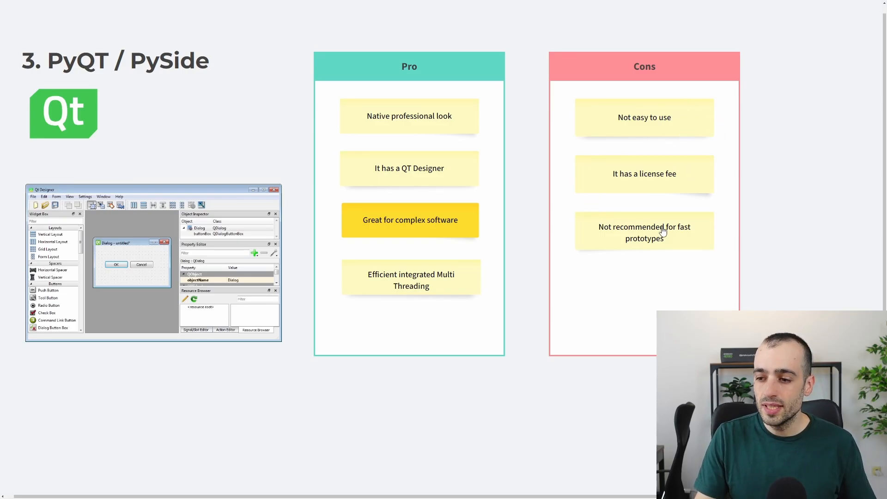
{"action": "mouse_move", "coordinate": [610, 218]}
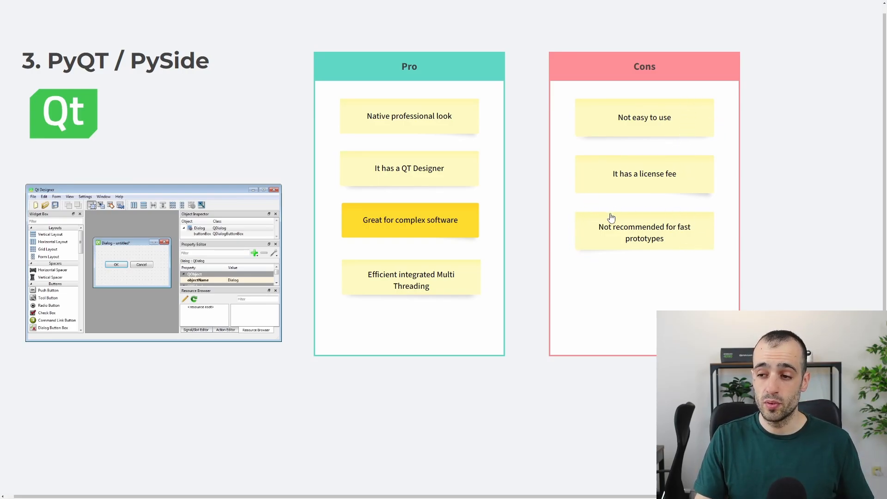
{"action": "mouse_move", "coordinate": [618, 215]}
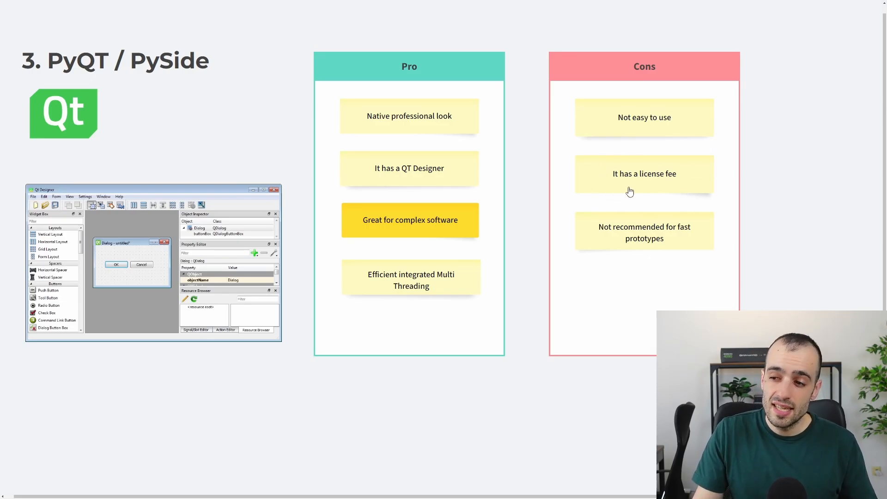
{"action": "mouse_move", "coordinate": [97, 85]}
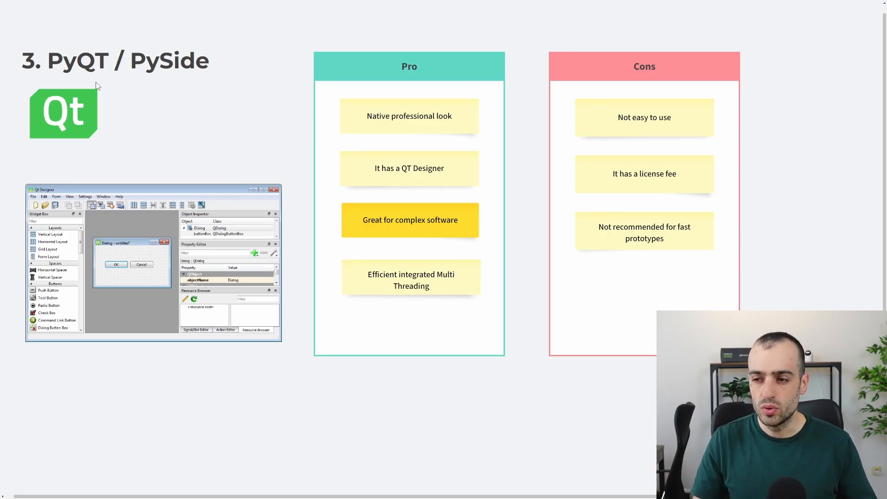
{"action": "mouse_move", "coordinate": [636, 175]}
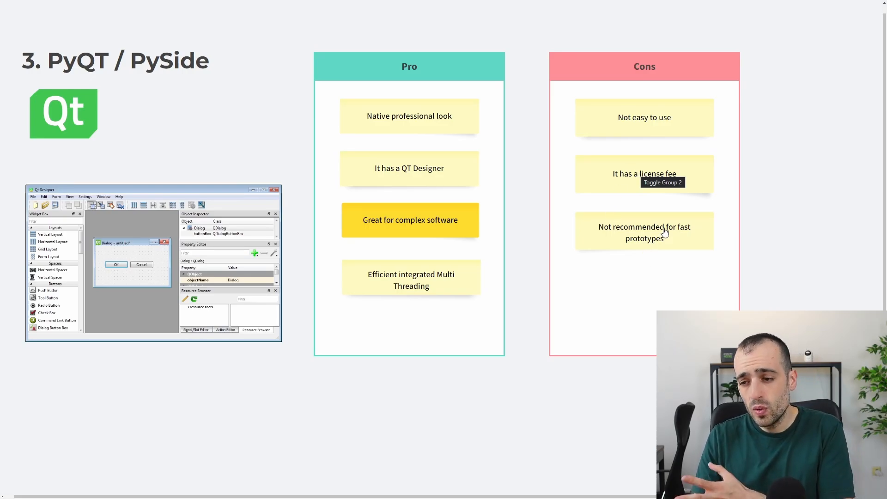
{"action": "mouse_move", "coordinate": [707, 231]}
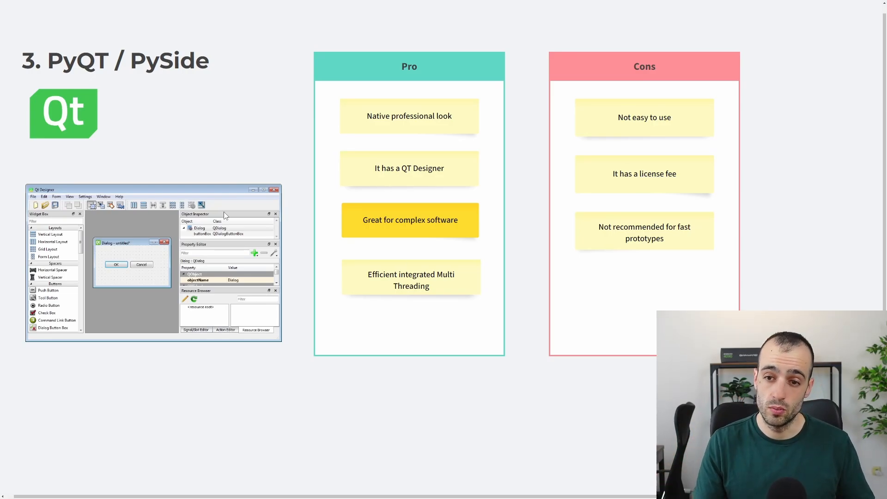
{"action": "mouse_move", "coordinate": [237, 69]}
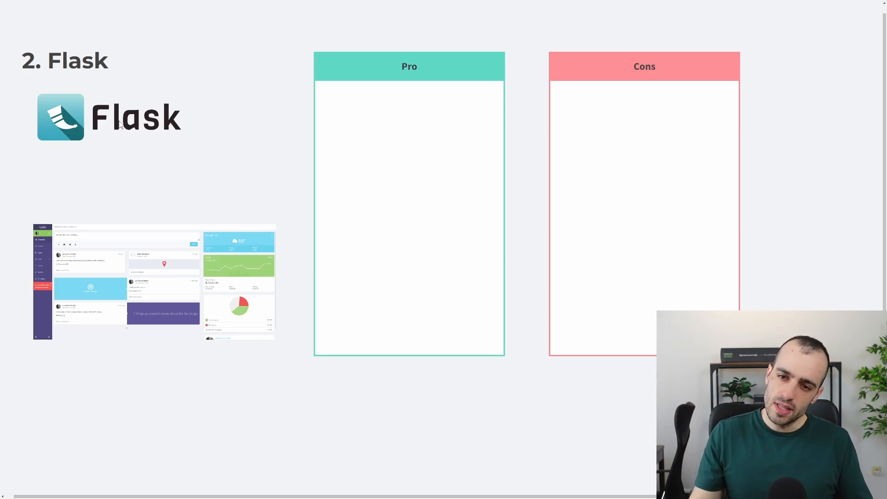
{"action": "mouse_move", "coordinate": [299, 52]}
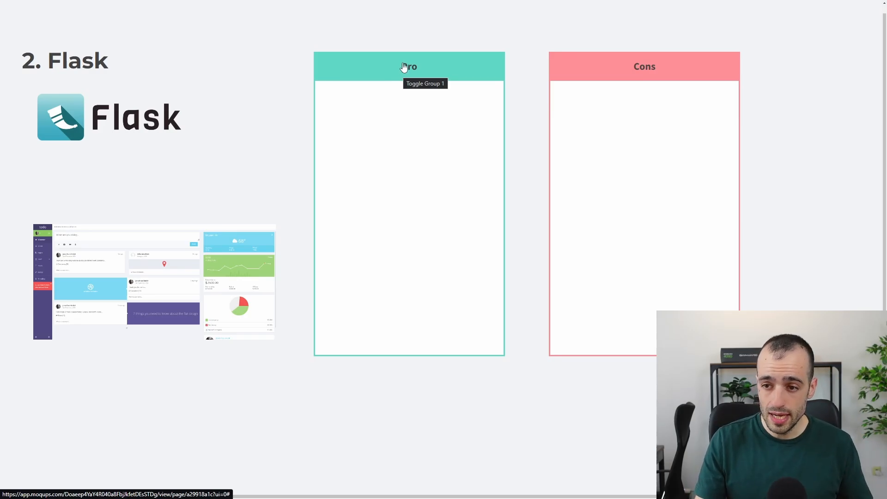
Step: Reveal the Flask Pro notes, from professional-looking web app to Bootstrap template integration
{"action": "left_click", "coordinate": [409, 66]}
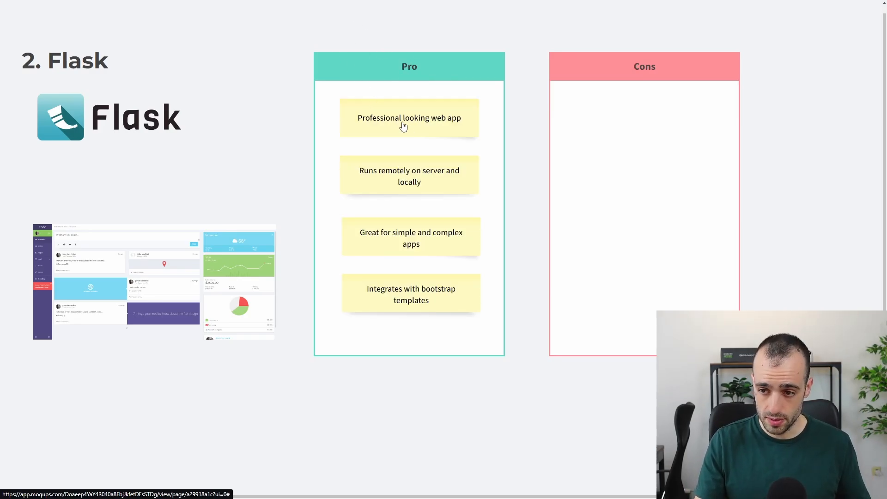
{"action": "mouse_move", "coordinate": [403, 122]}
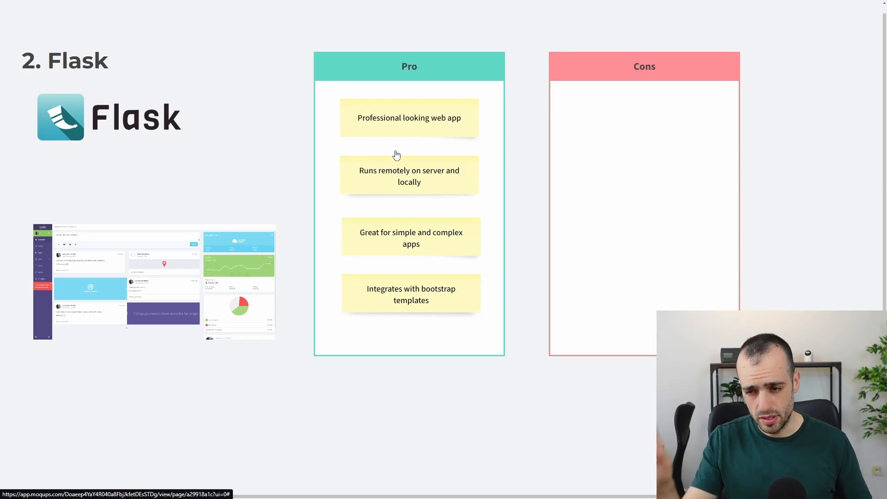
{"action": "mouse_move", "coordinate": [396, 155]}
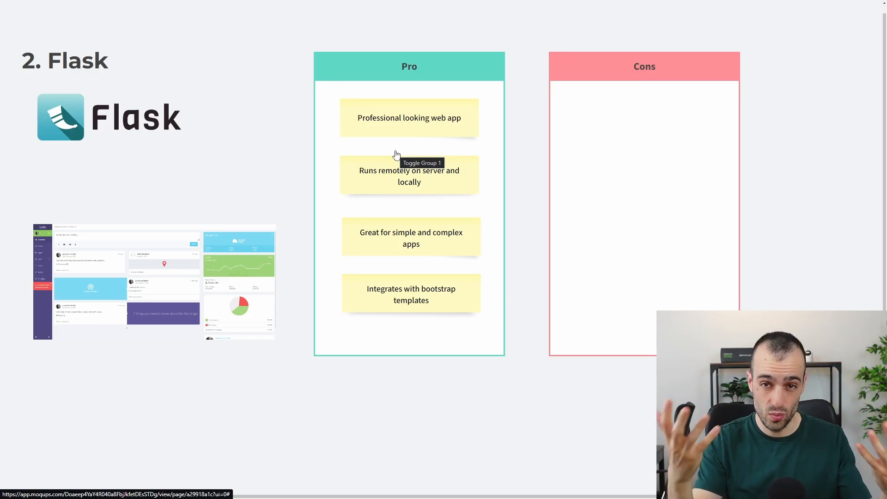
{"action": "mouse_move", "coordinate": [430, 219]}
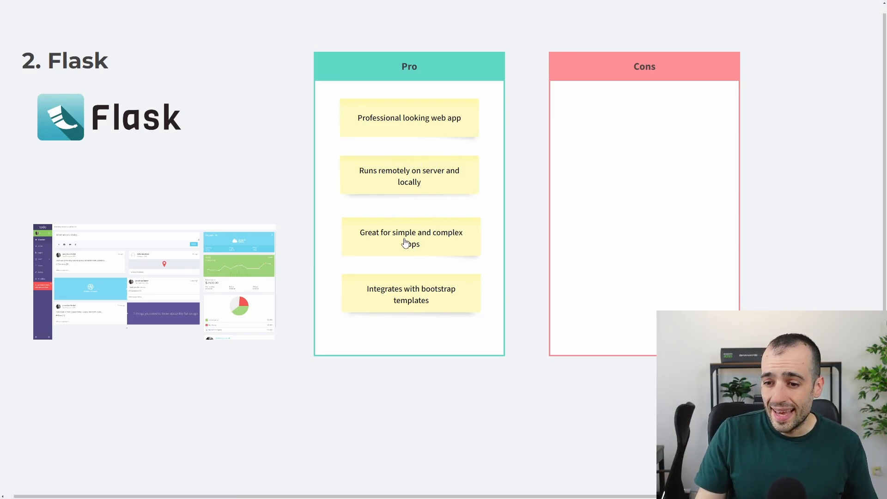
{"action": "mouse_move", "coordinate": [373, 199]}
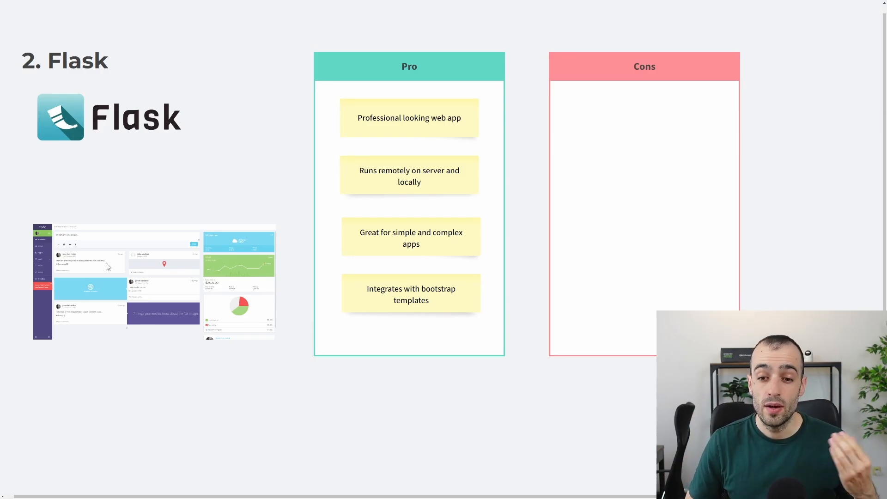
{"action": "mouse_move", "coordinate": [681, 83]}
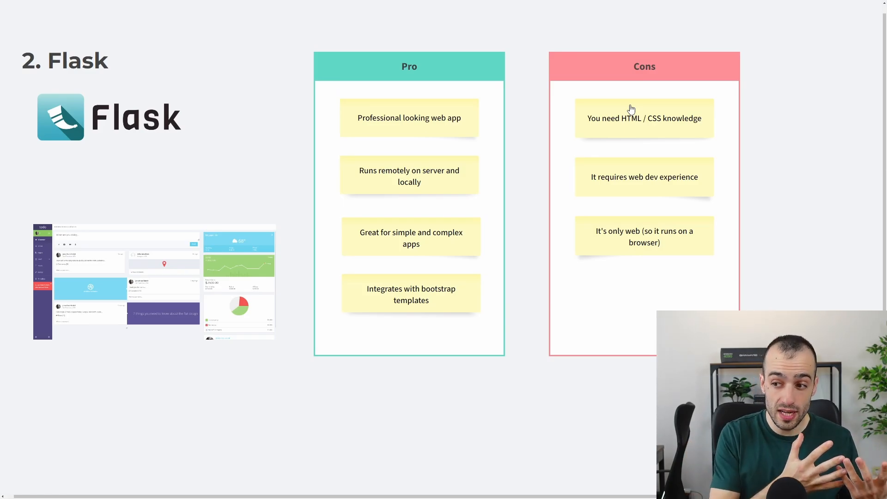
{"action": "mouse_move", "coordinate": [627, 178]}
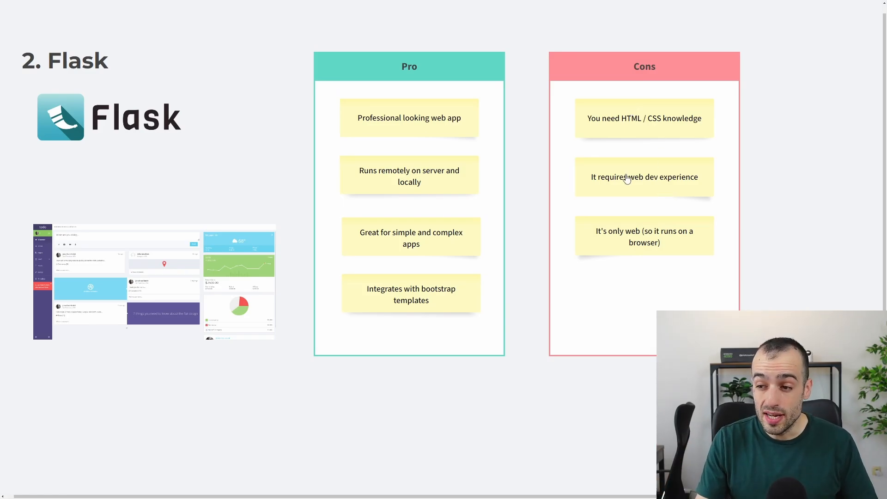
{"action": "mouse_move", "coordinate": [681, 240]}
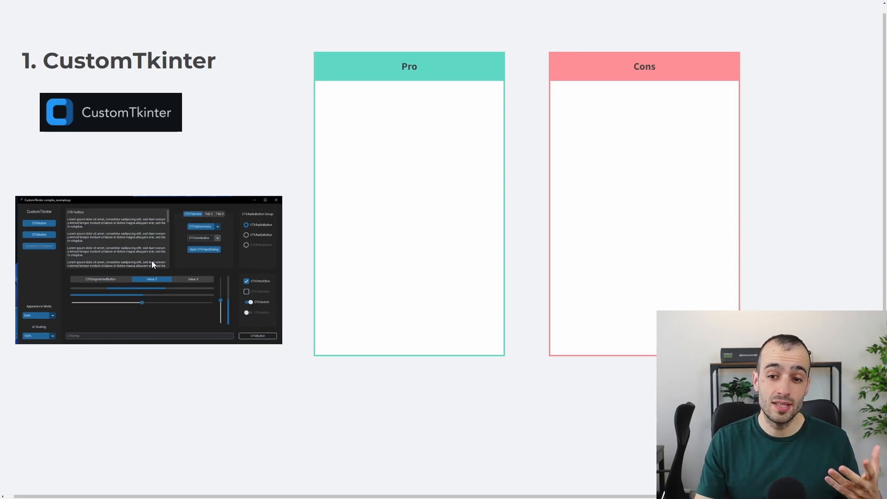
{"action": "mouse_move", "coordinate": [121, 243]}
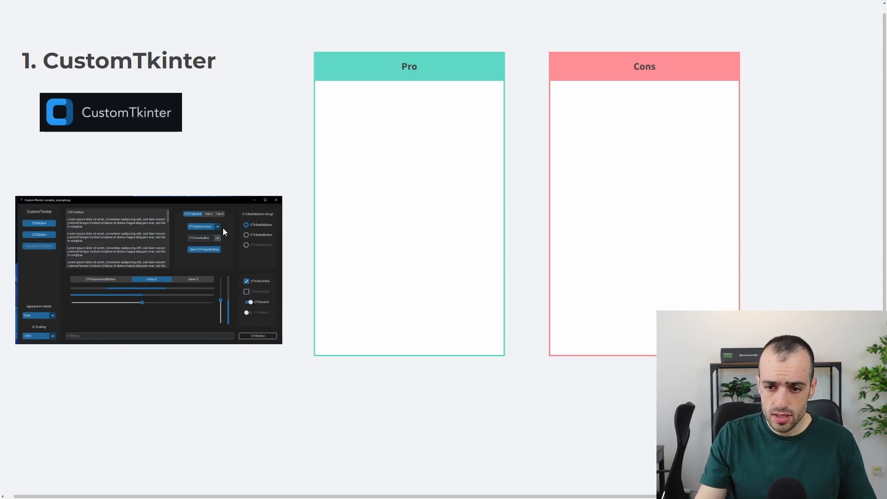
{"action": "mouse_move", "coordinate": [175, 315]}
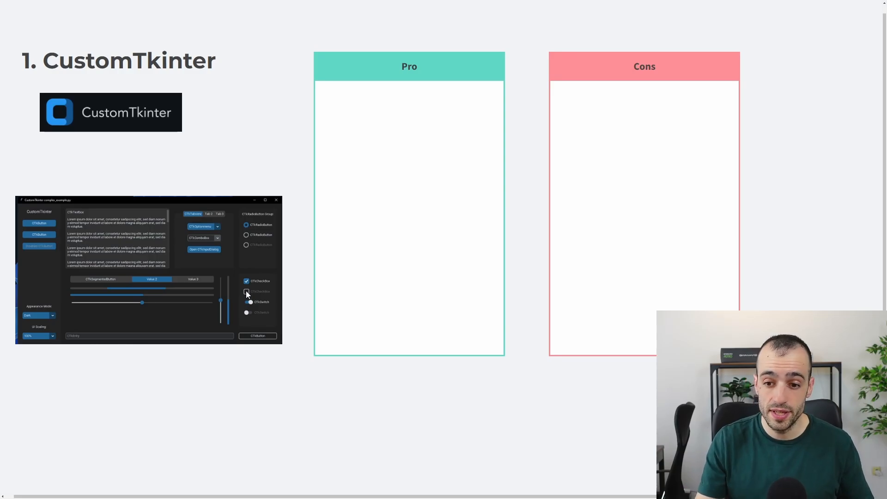
{"action": "mouse_move", "coordinate": [192, 305]}
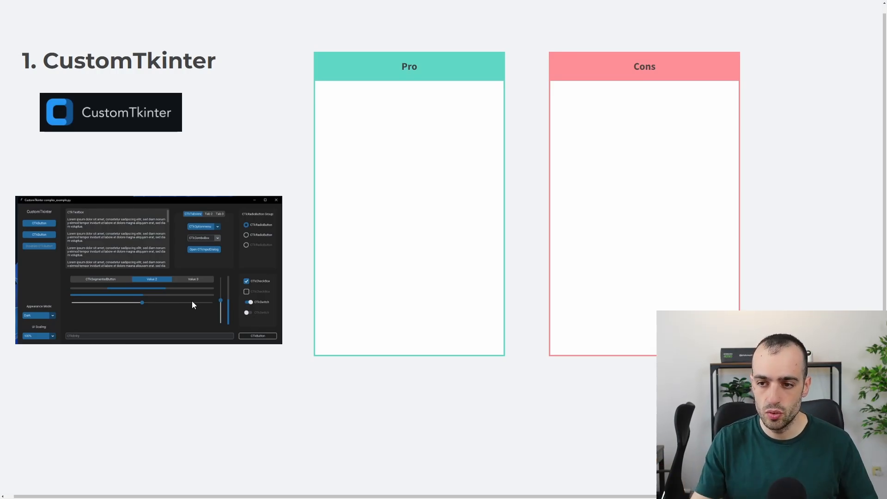
{"action": "mouse_move", "coordinate": [194, 156]}
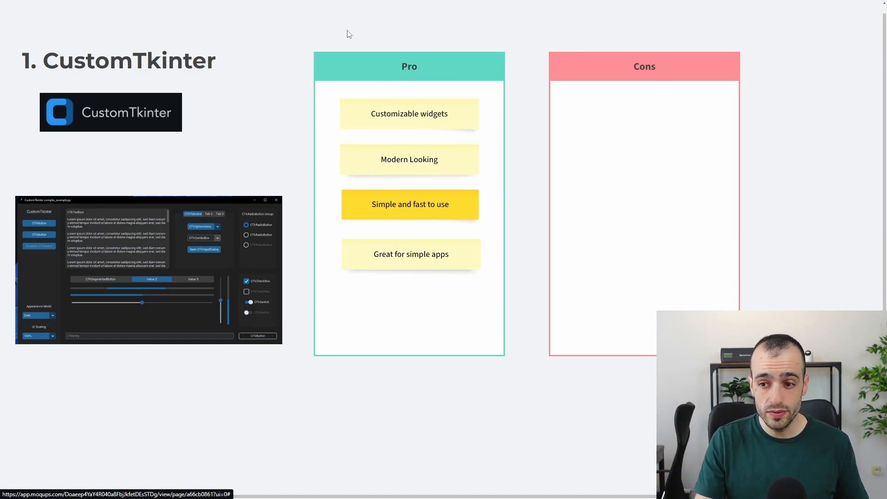
{"action": "mouse_move", "coordinate": [341, 139]}
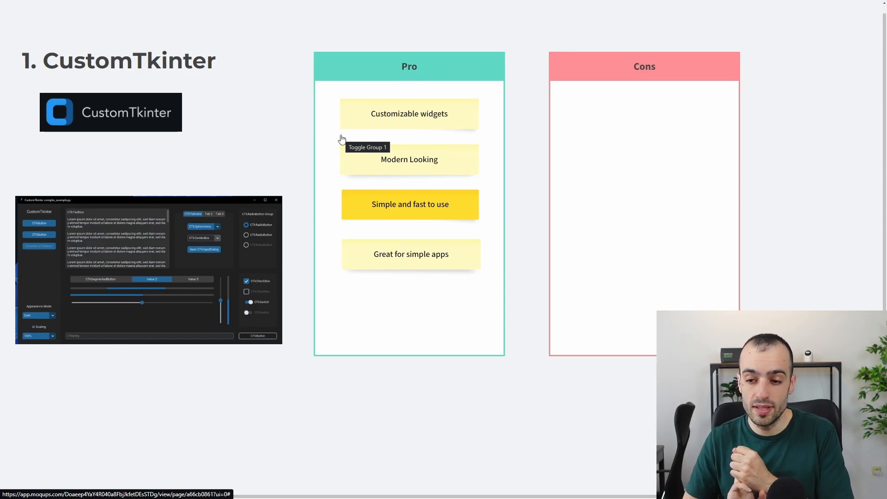
{"action": "mouse_move", "coordinate": [384, 264]}
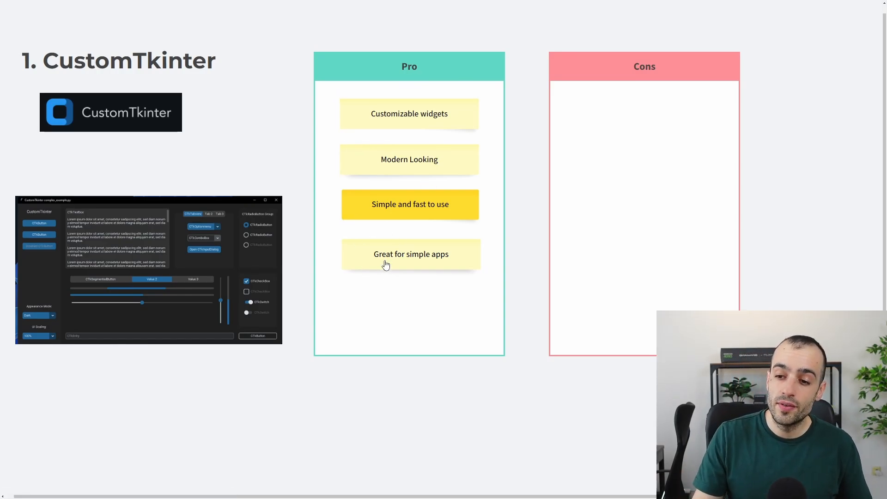
{"action": "mouse_move", "coordinate": [386, 259]}
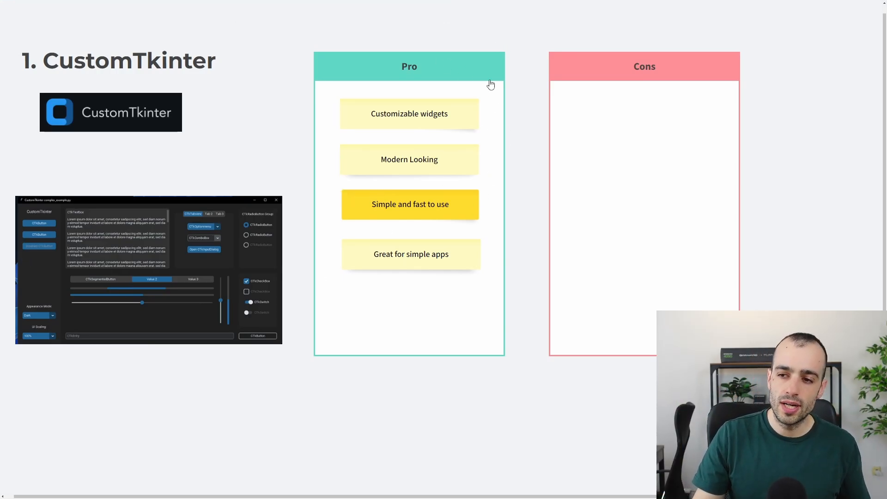
{"action": "mouse_move", "coordinate": [420, 93]}
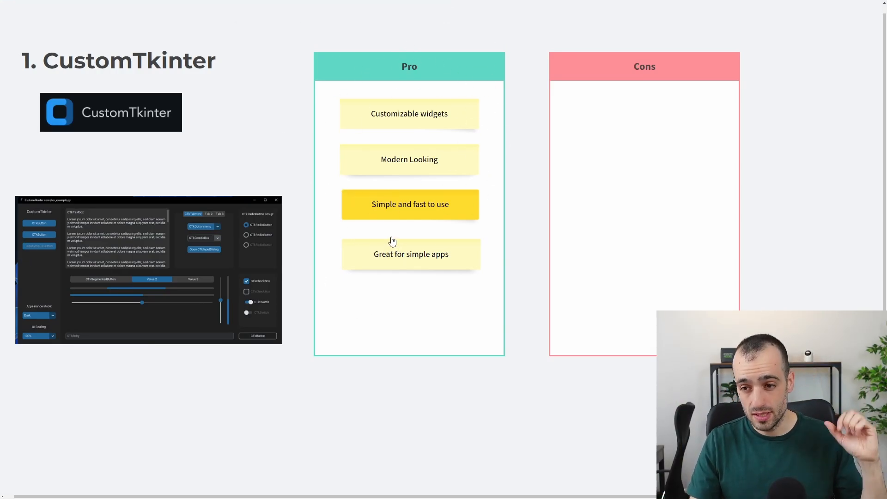
{"action": "mouse_move", "coordinate": [644, 73]}
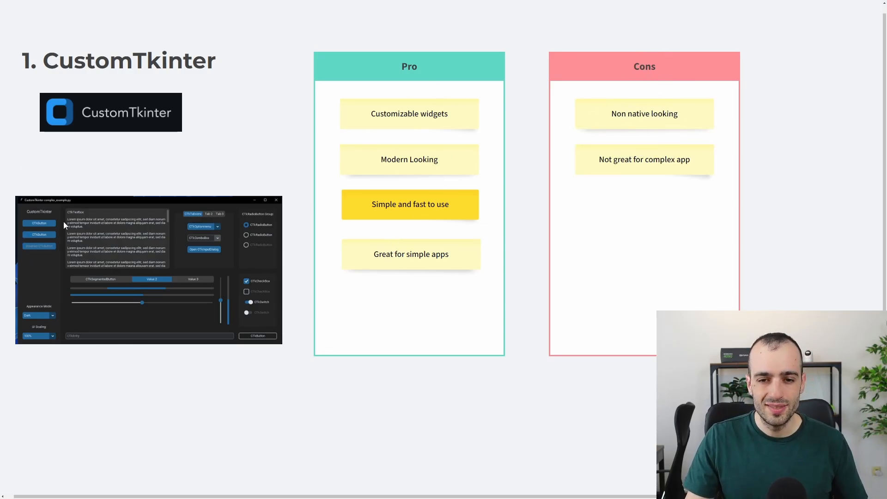
{"action": "mouse_move", "coordinate": [199, 287]}
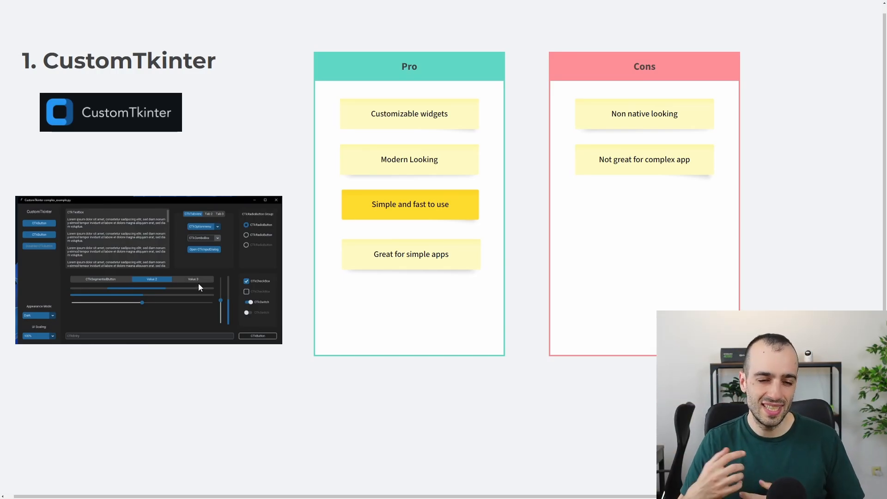
{"action": "mouse_move", "coordinate": [120, 231]}
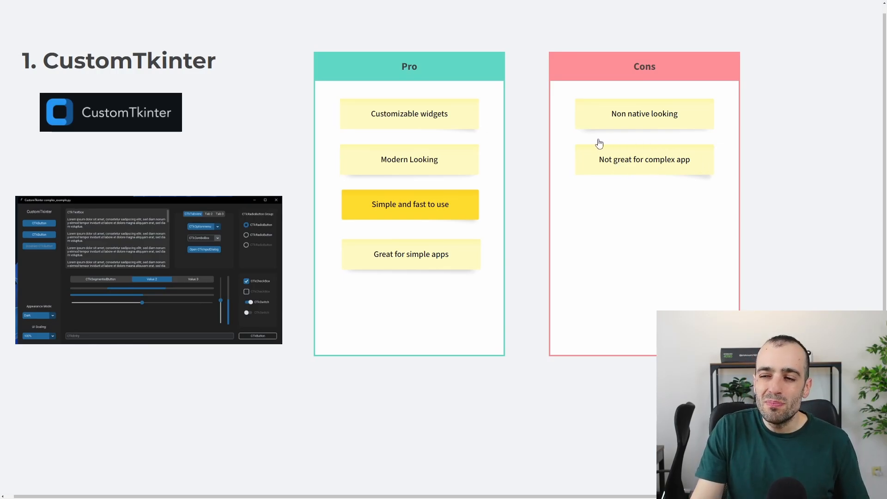
{"action": "mouse_move", "coordinate": [138, 239]}
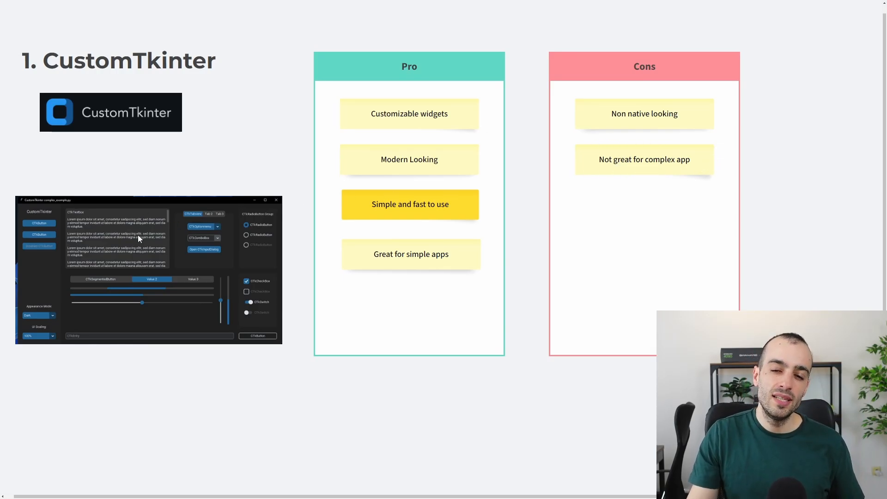